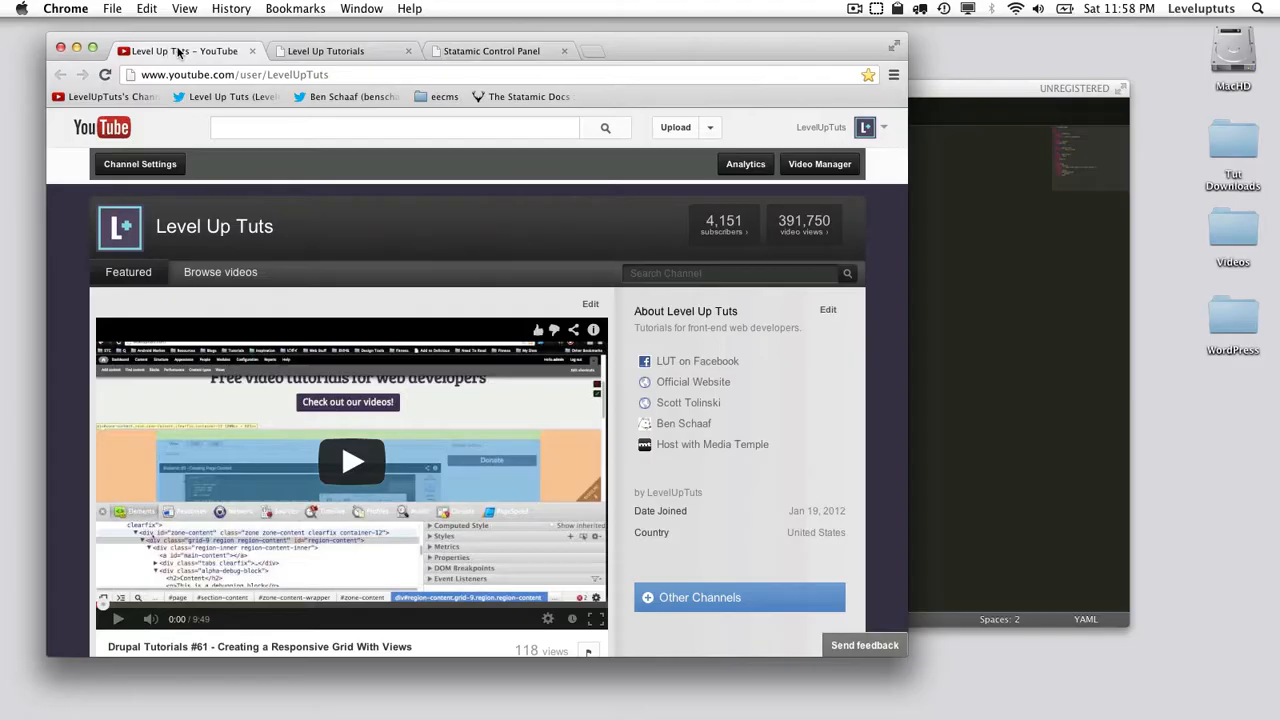
pyautogui.moveTo(64, 214)
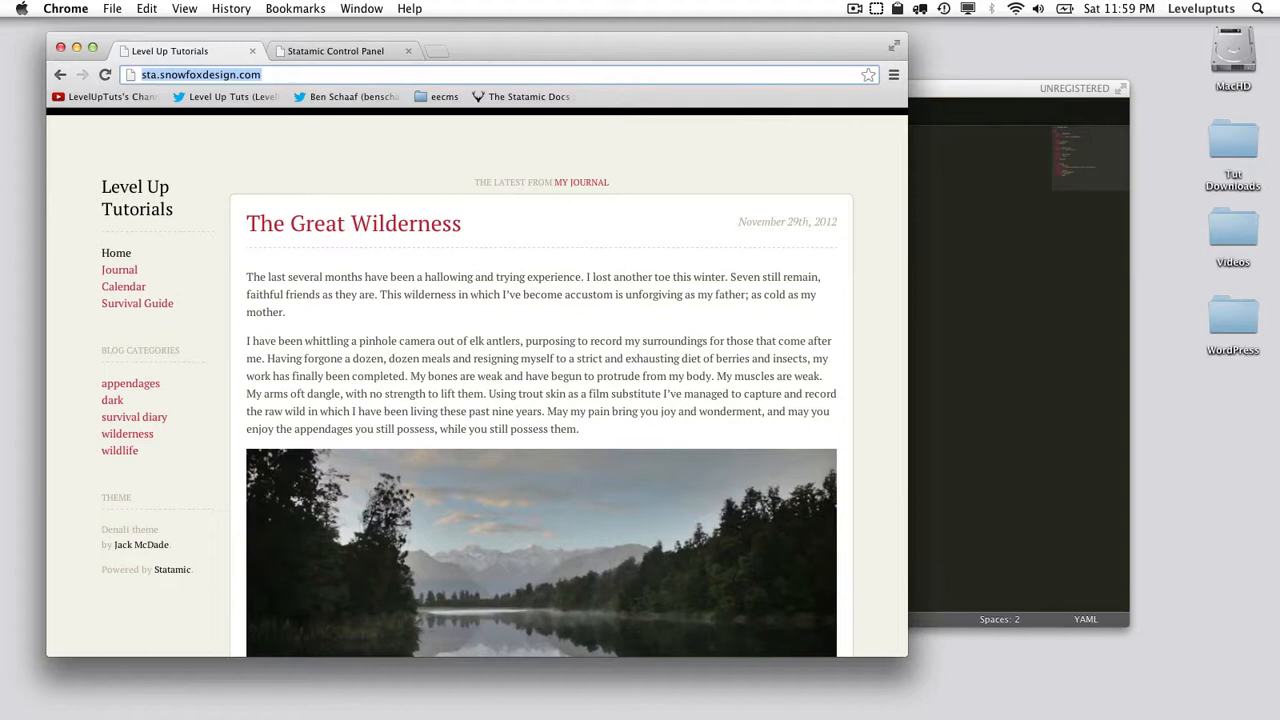
pyautogui.moveTo(1060, 368)
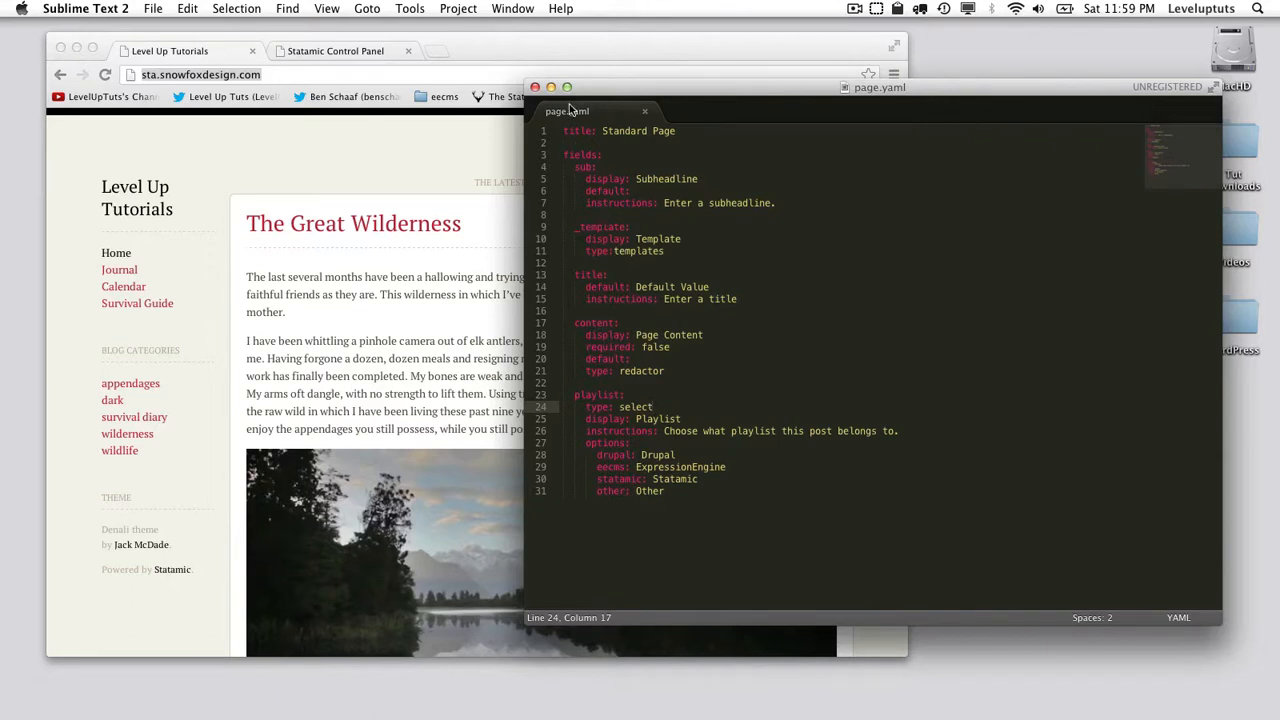
pyautogui.moveTo(592, 132)
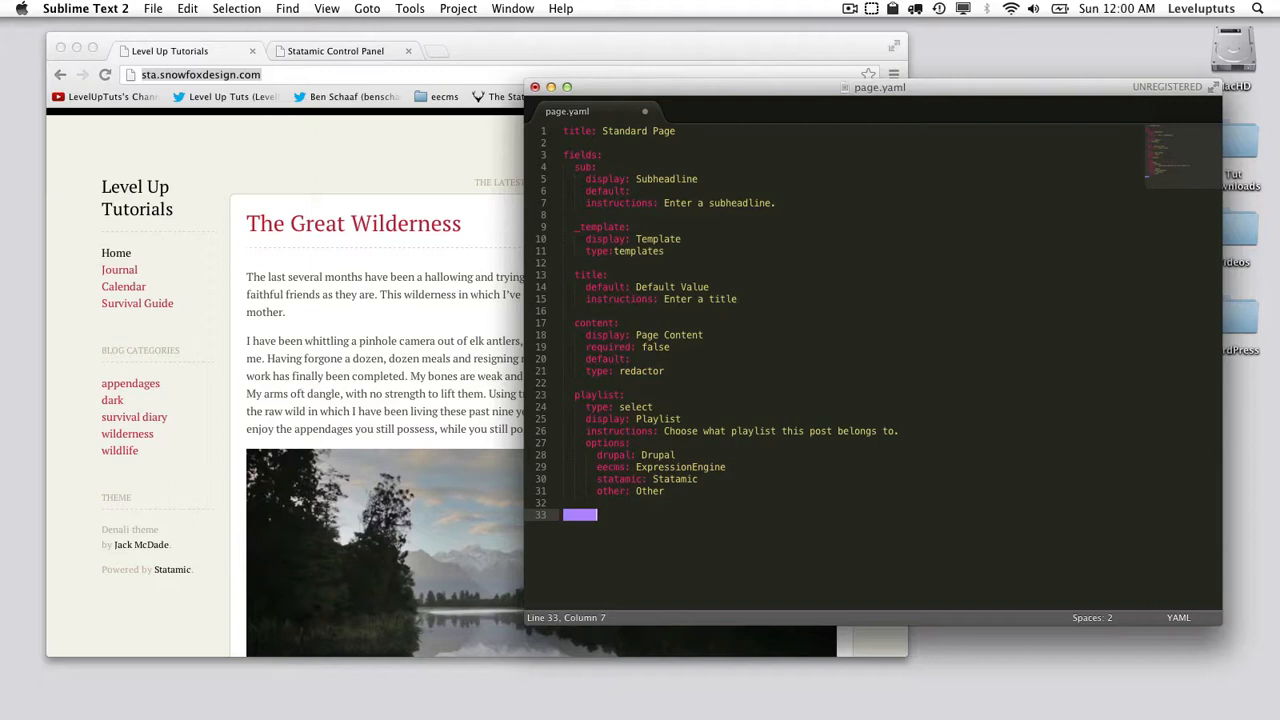
pyautogui.moveTo(766, 556)
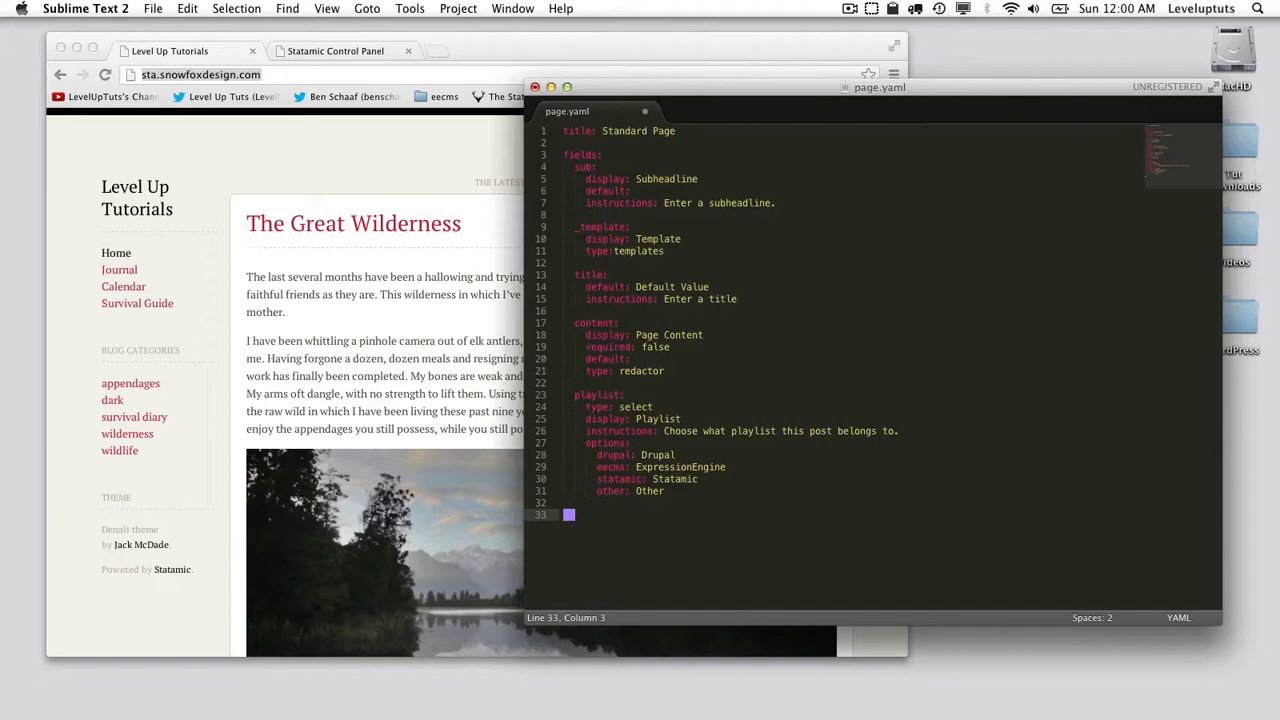
# Add a posted-date field of type date with display 'Posted Date'
pyautogui.write('posted')
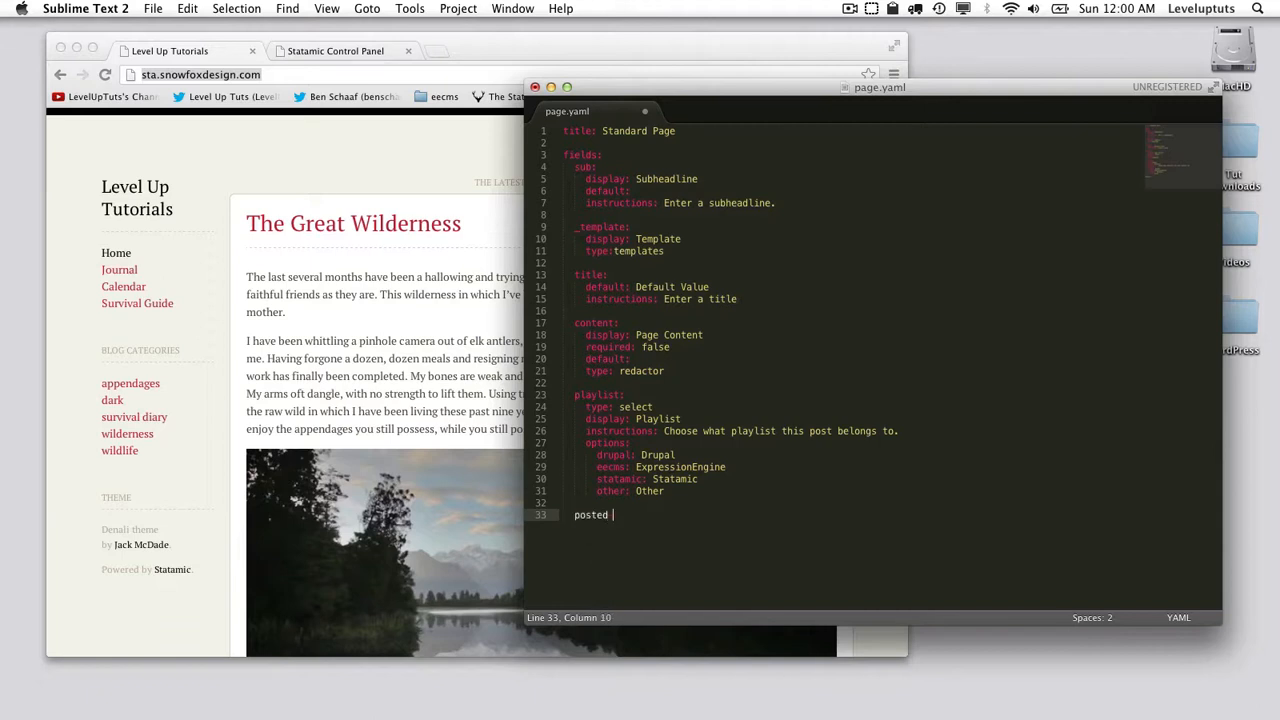
pyautogui.write('-date')
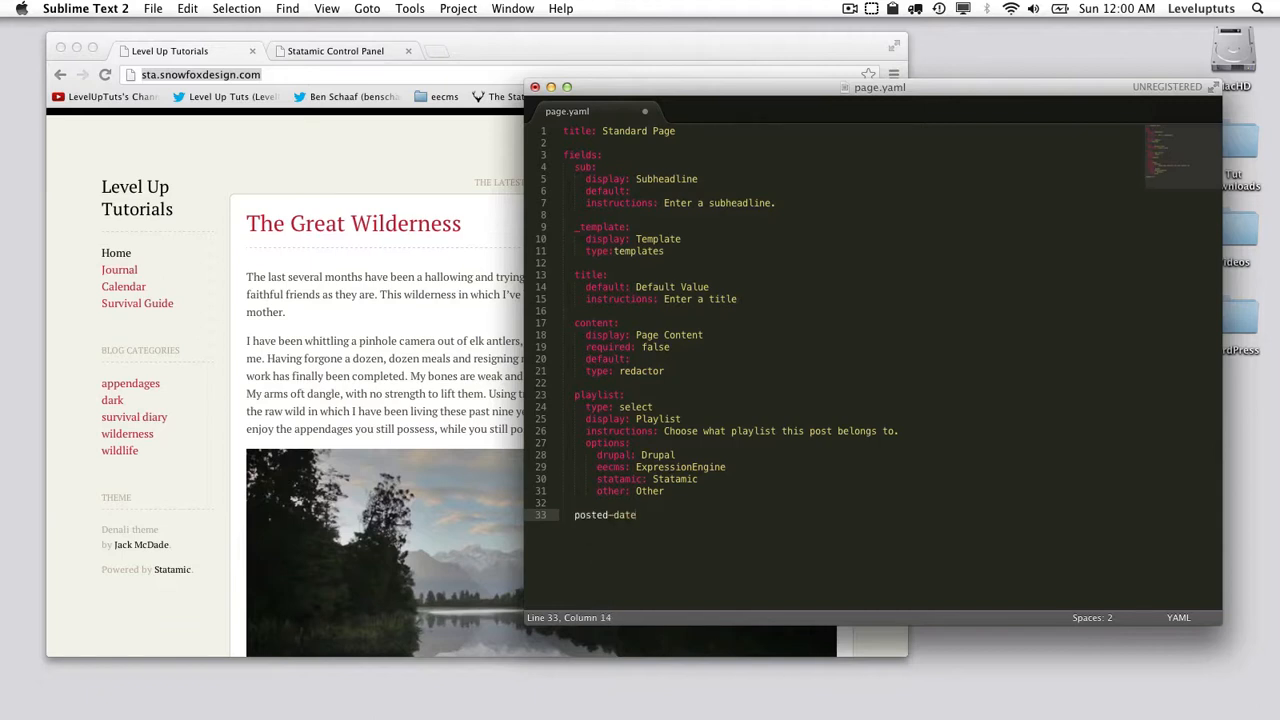
pyautogui.write(':')
pyautogui.write('type: date')
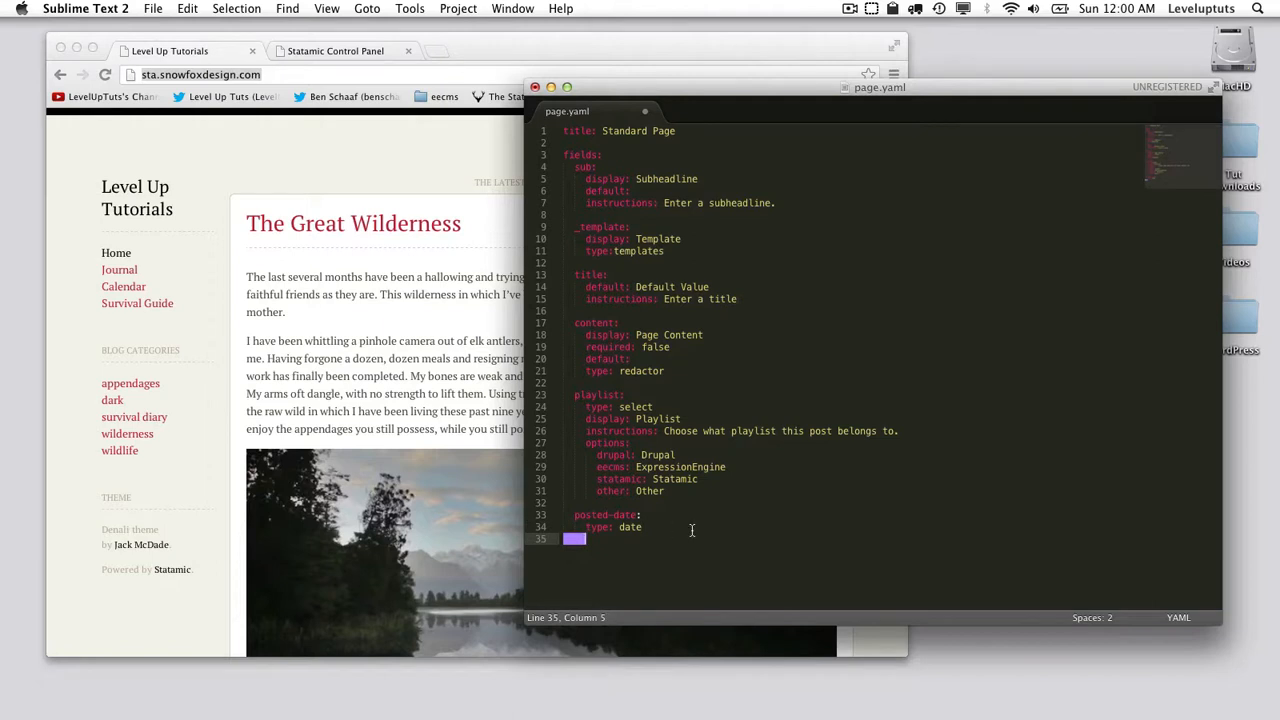
pyautogui.write('display:')
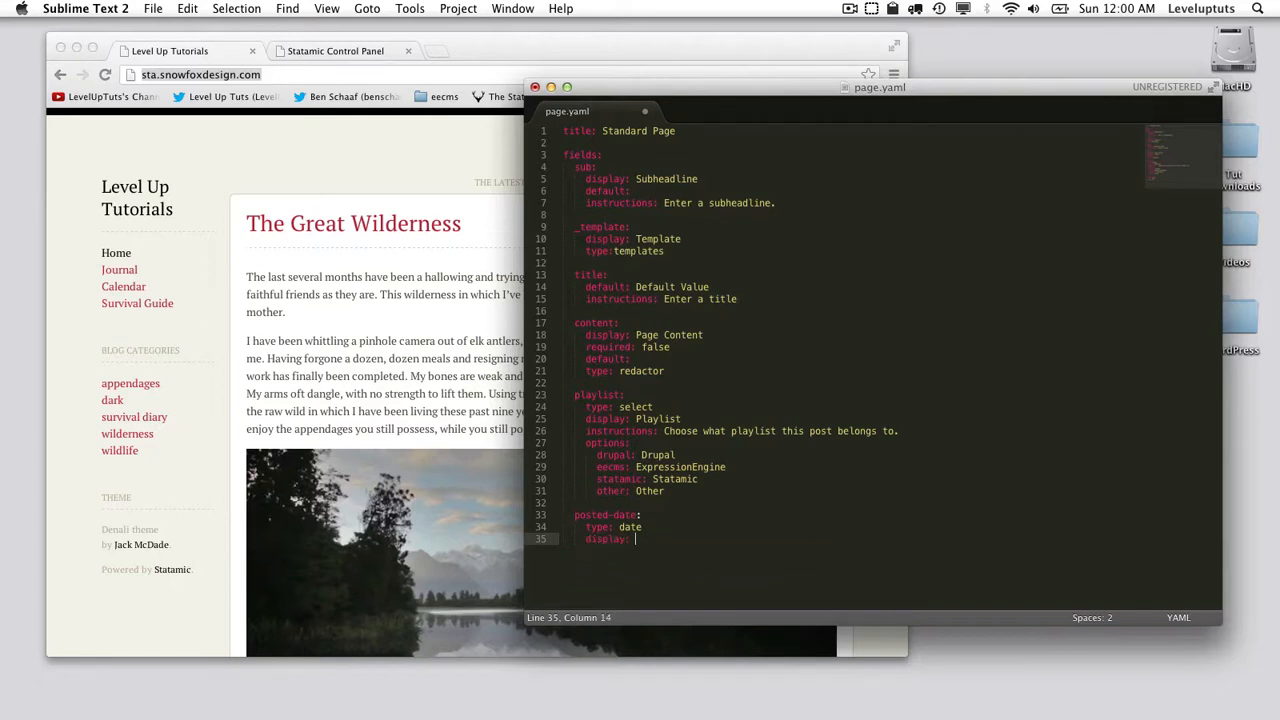
pyautogui.write('Posted Date')
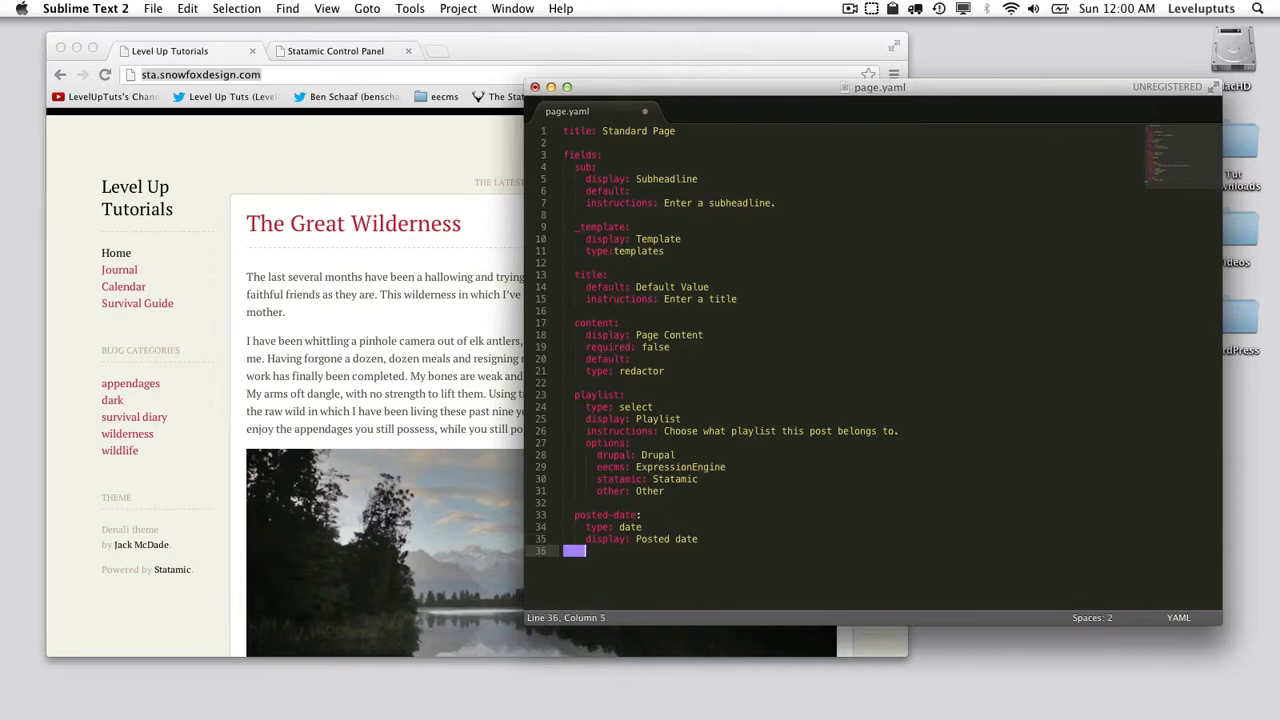
# Give posted-date the instructions 'Enter the date in ... video was posted.' and required: true
pyautogui.write('instructions:')
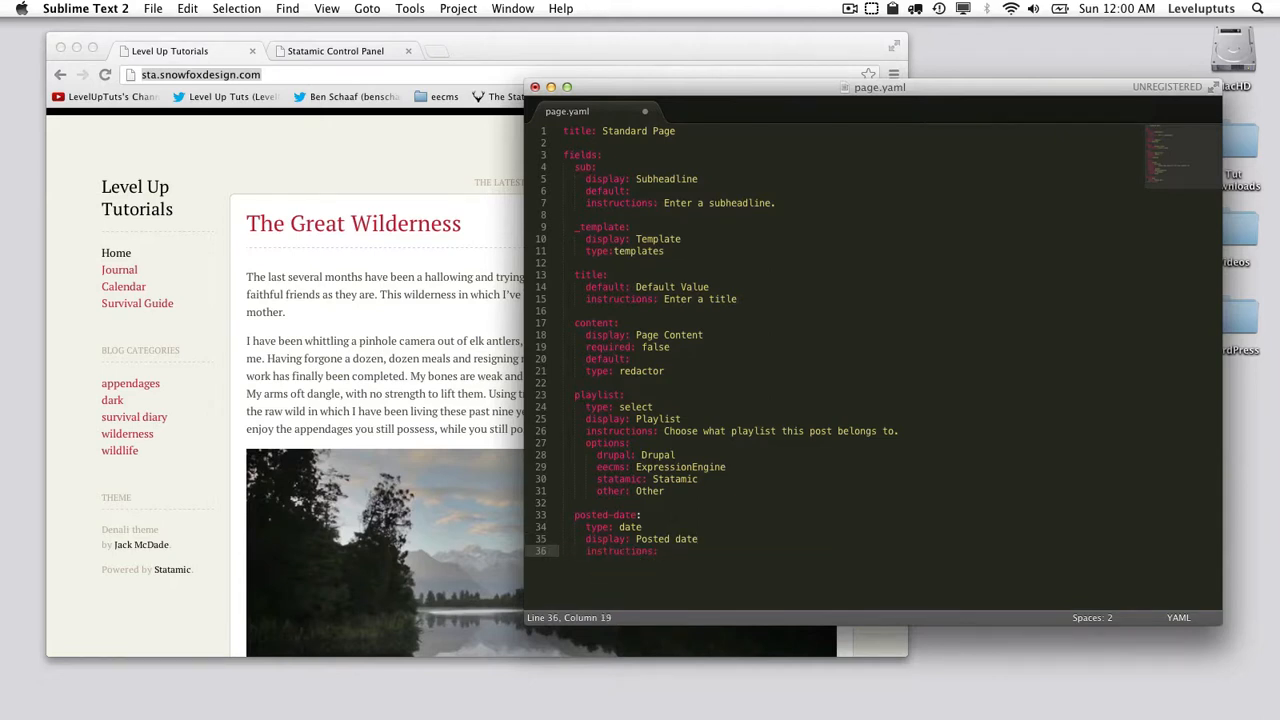
pyautogui.write('Enter the date in which this')
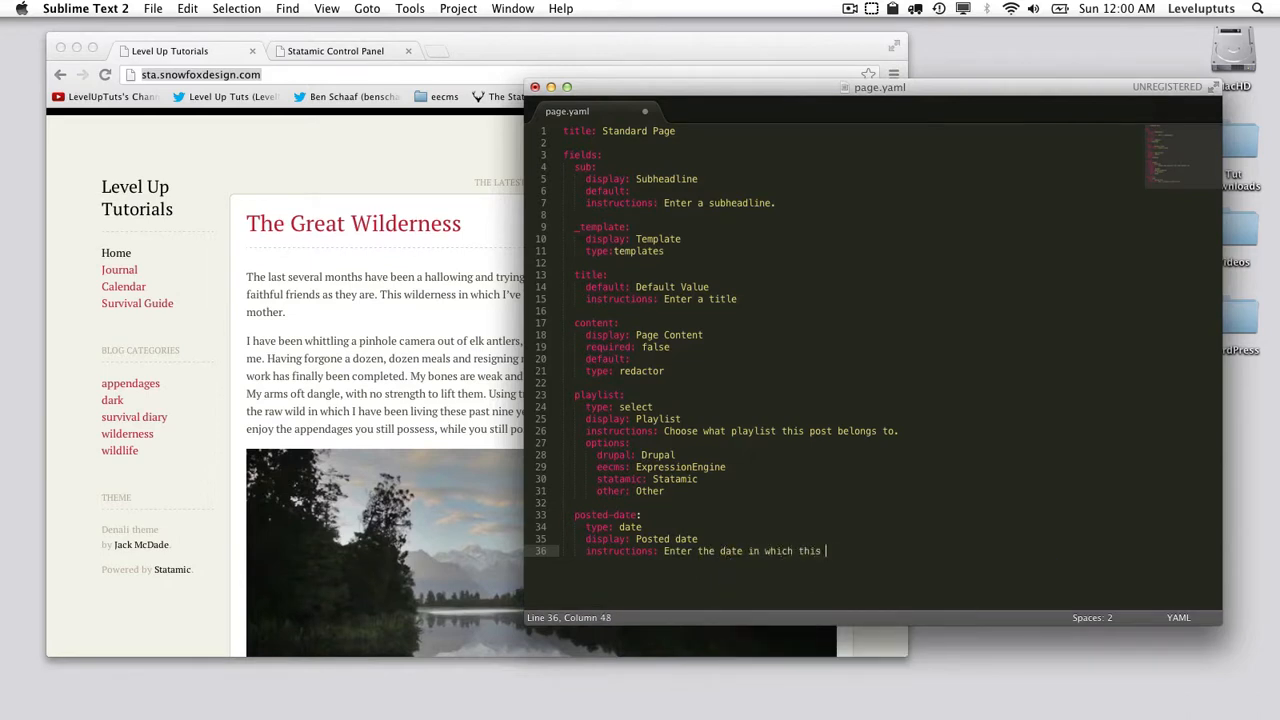
pyautogui.write('video was posted.')
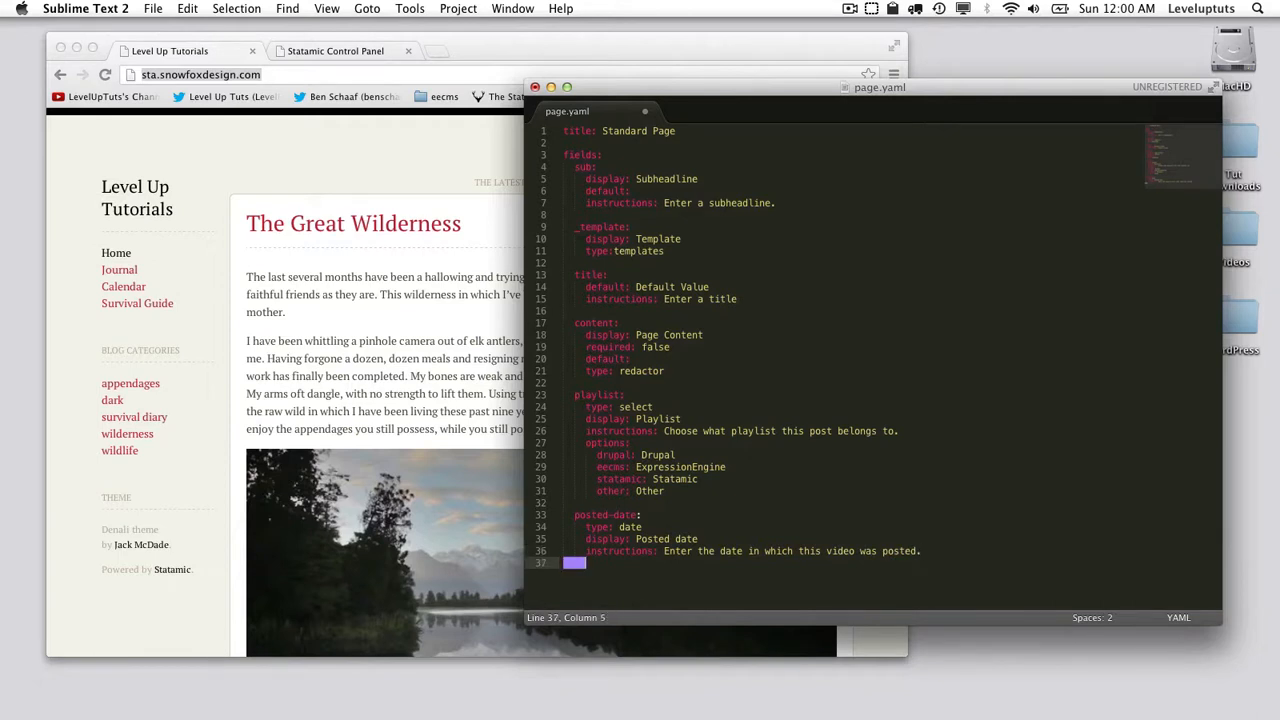
pyautogui.write('required:')
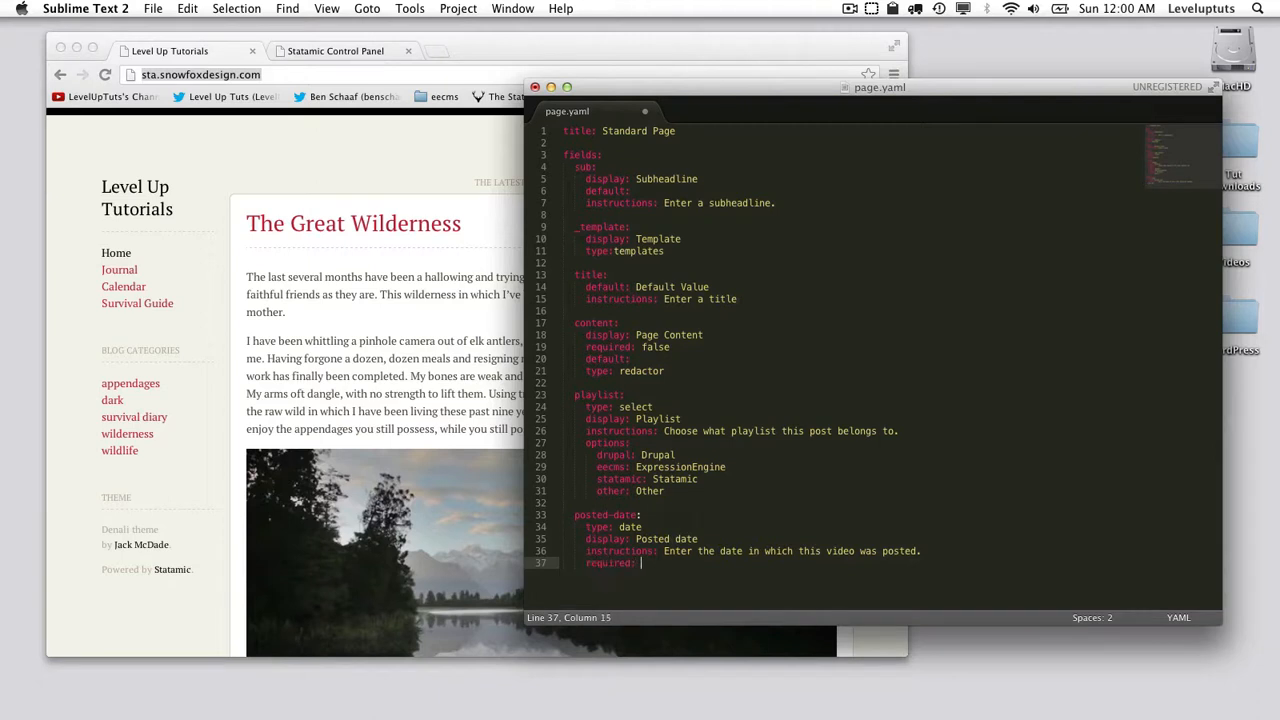
pyautogui.write('true')
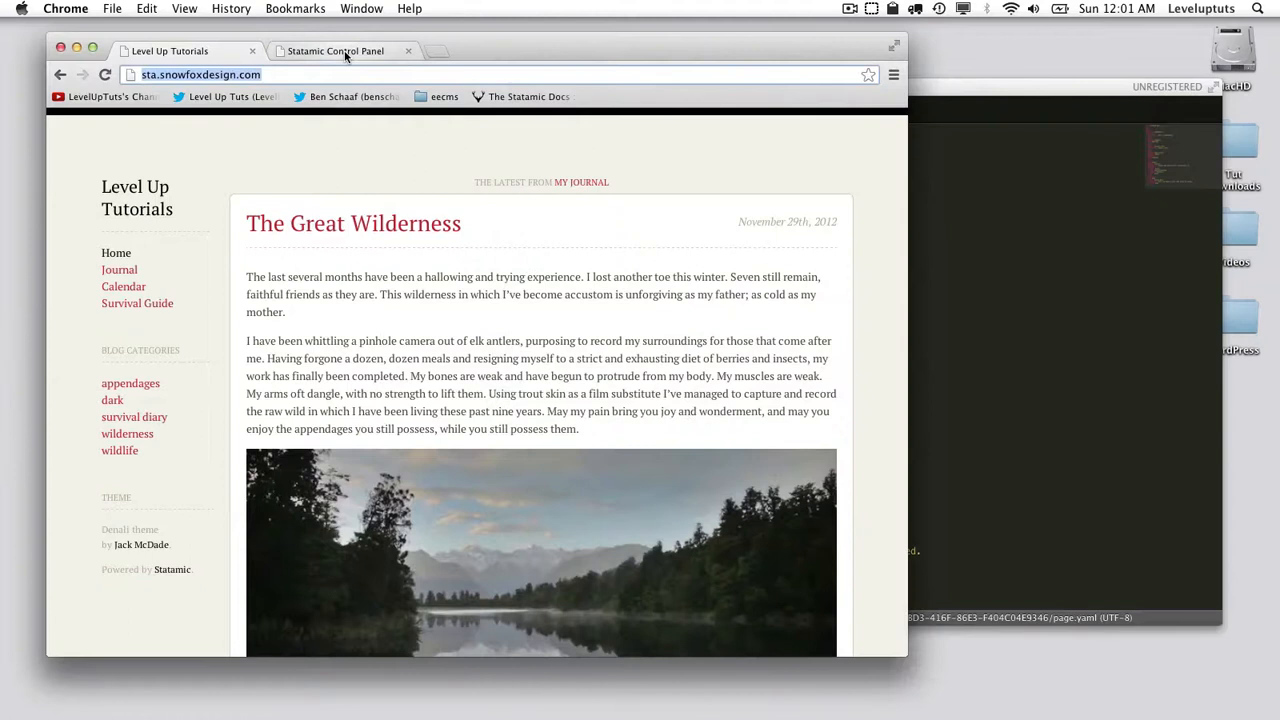
# Reload the About Me publish page and try the new Posted Date picker, moving it to another month
pyautogui.click(334, 52)
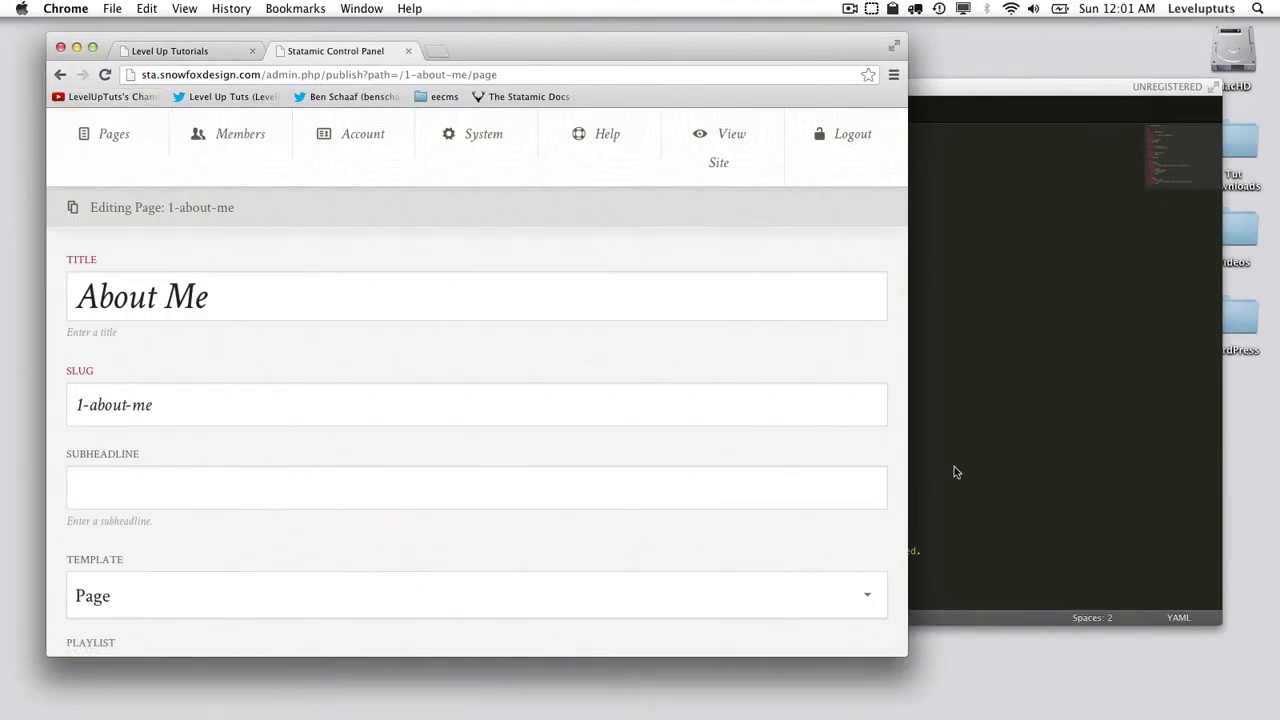
pyautogui.click(362, 132)
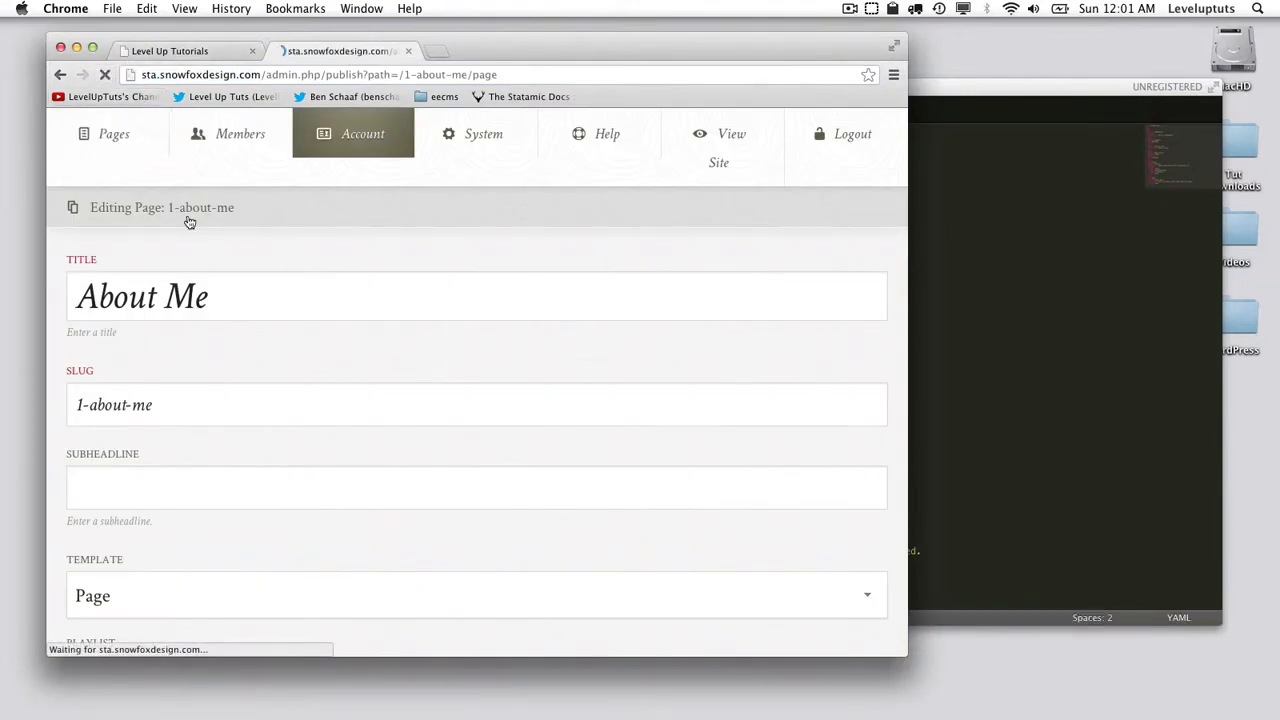
pyautogui.scroll(-3)
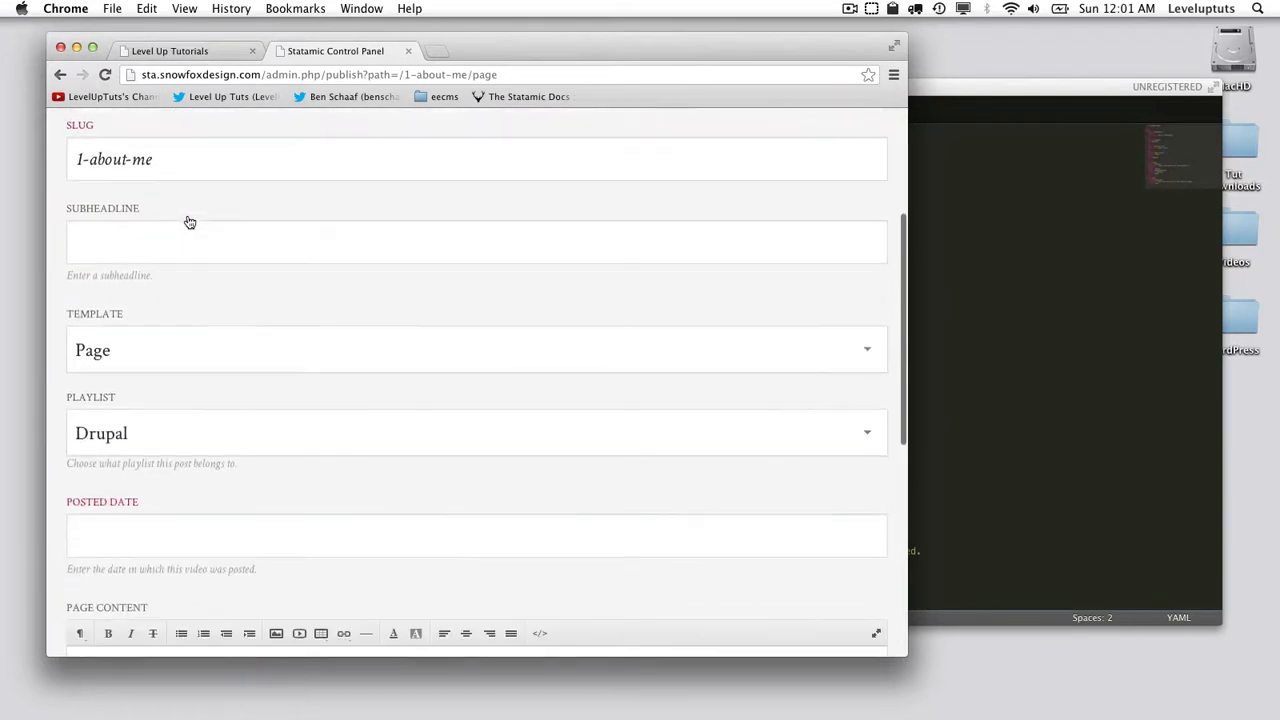
pyautogui.scroll(-3)
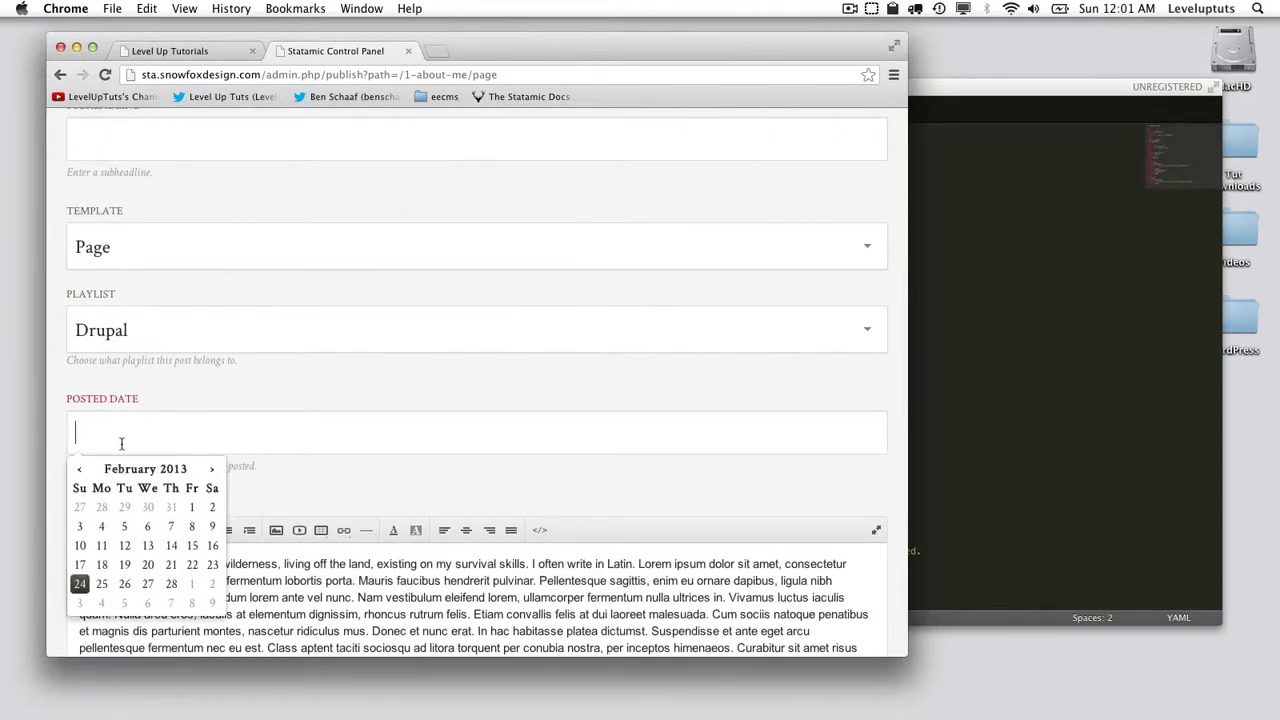
pyautogui.moveTo(170, 584)
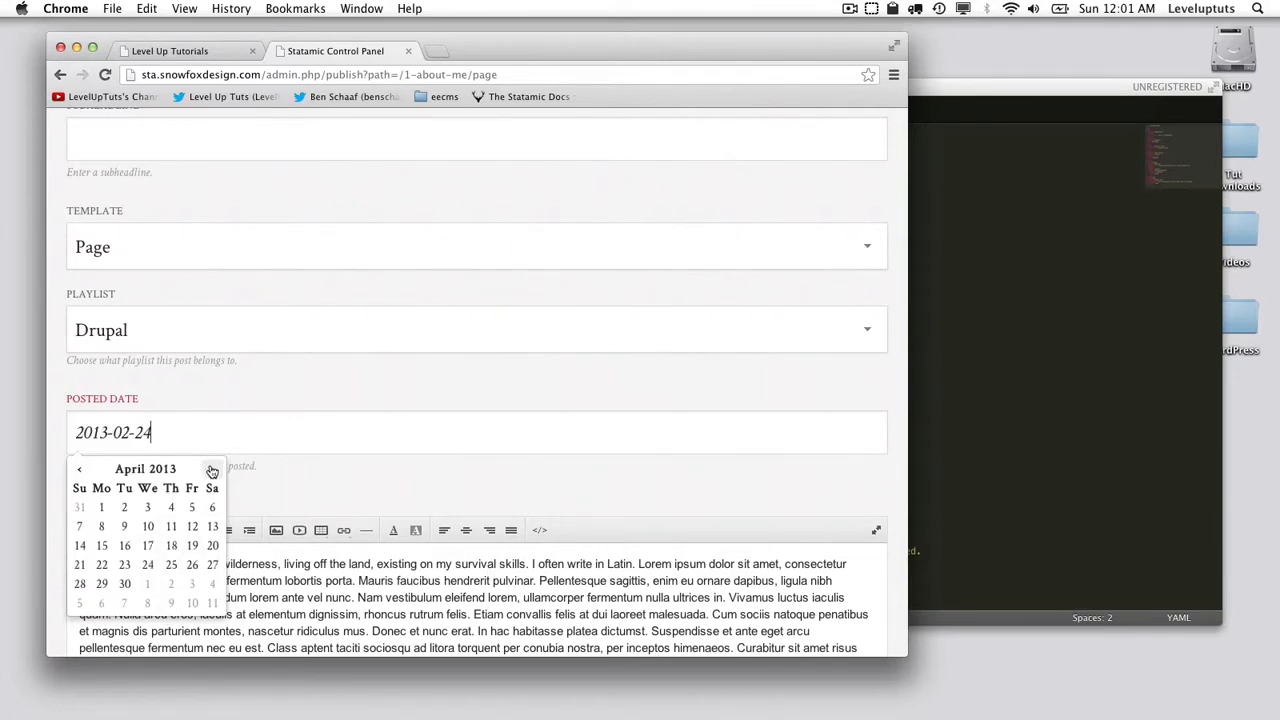
pyautogui.click(212, 468)
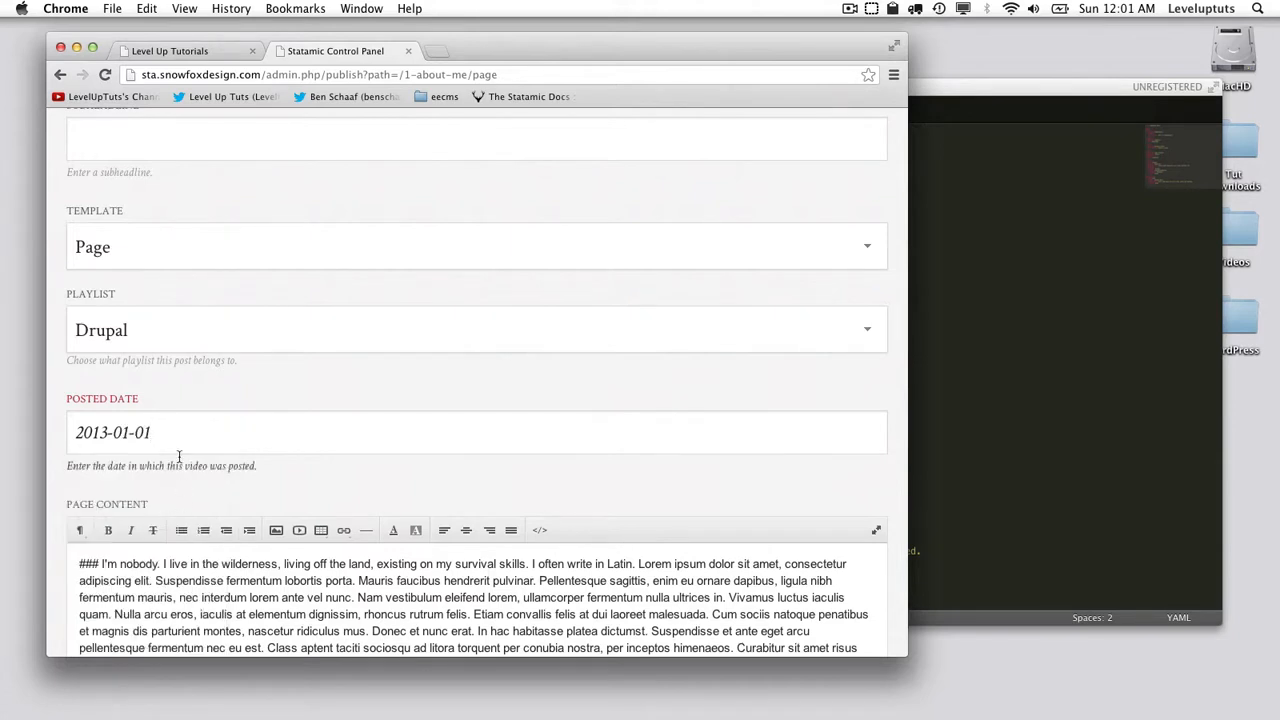
pyautogui.moveTo(162, 416)
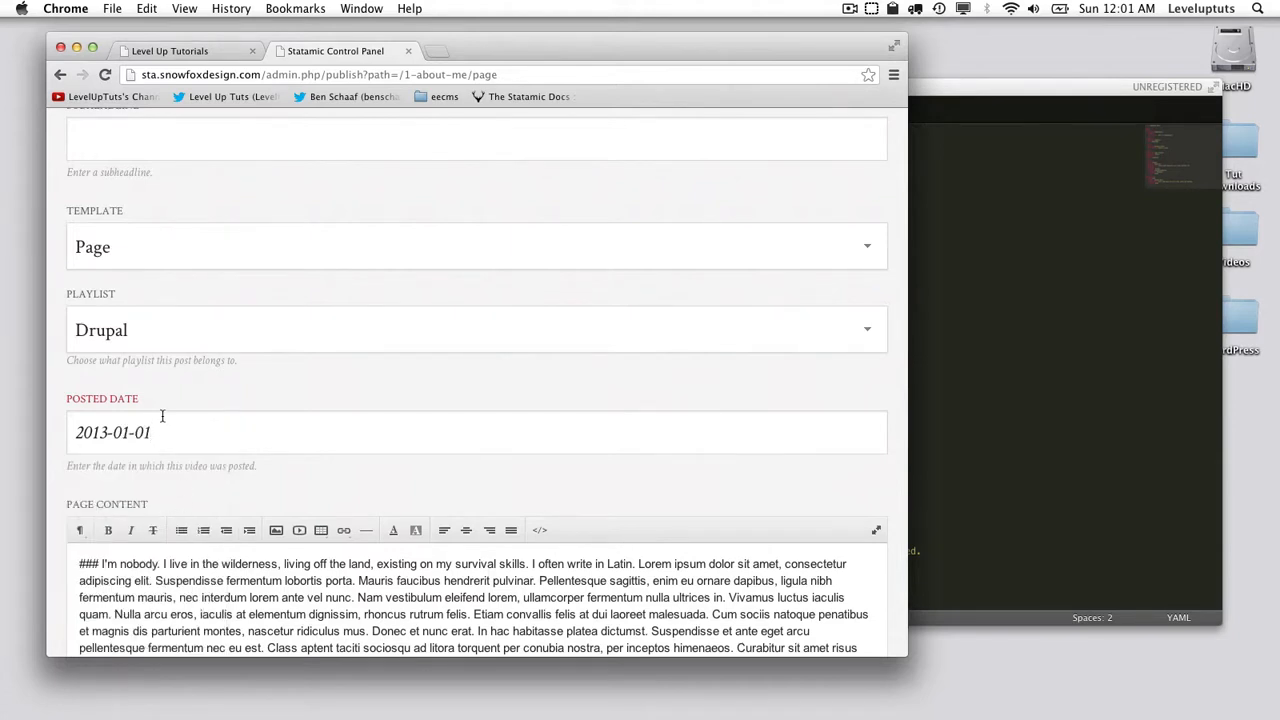
pyautogui.moveTo(64, 388)
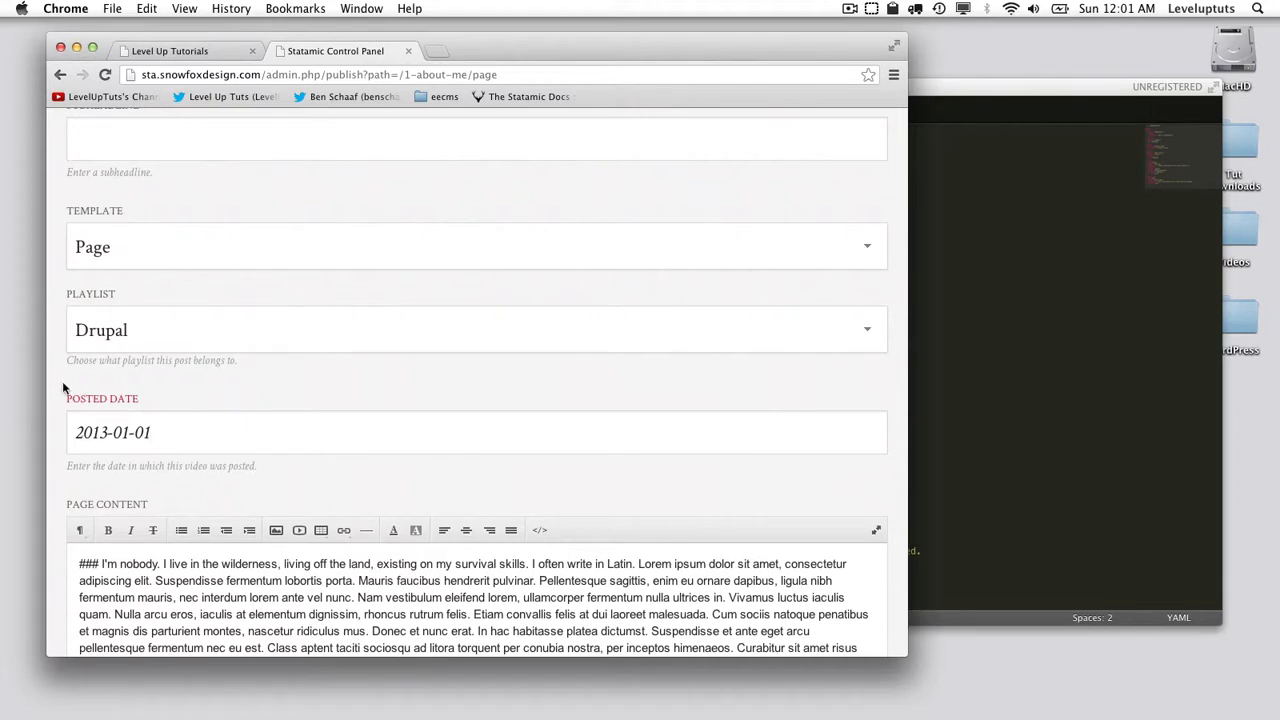
pyautogui.moveTo(744, 500)
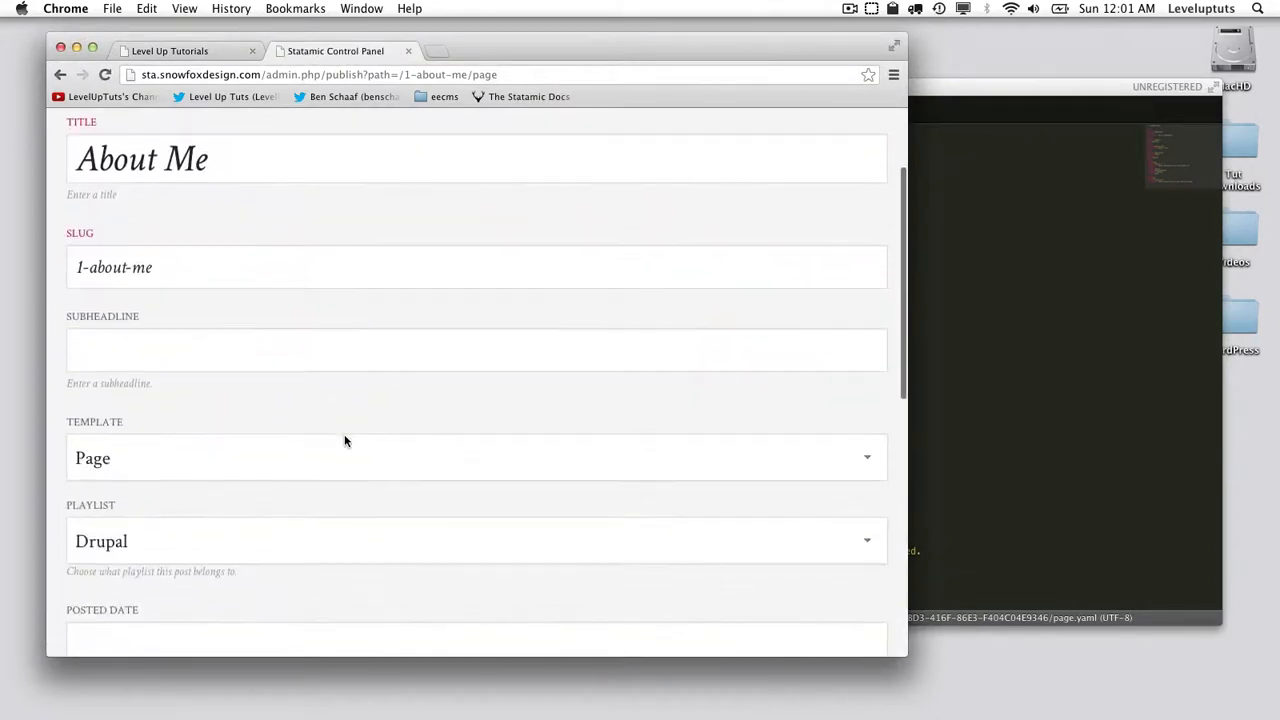
pyautogui.scroll(-3)
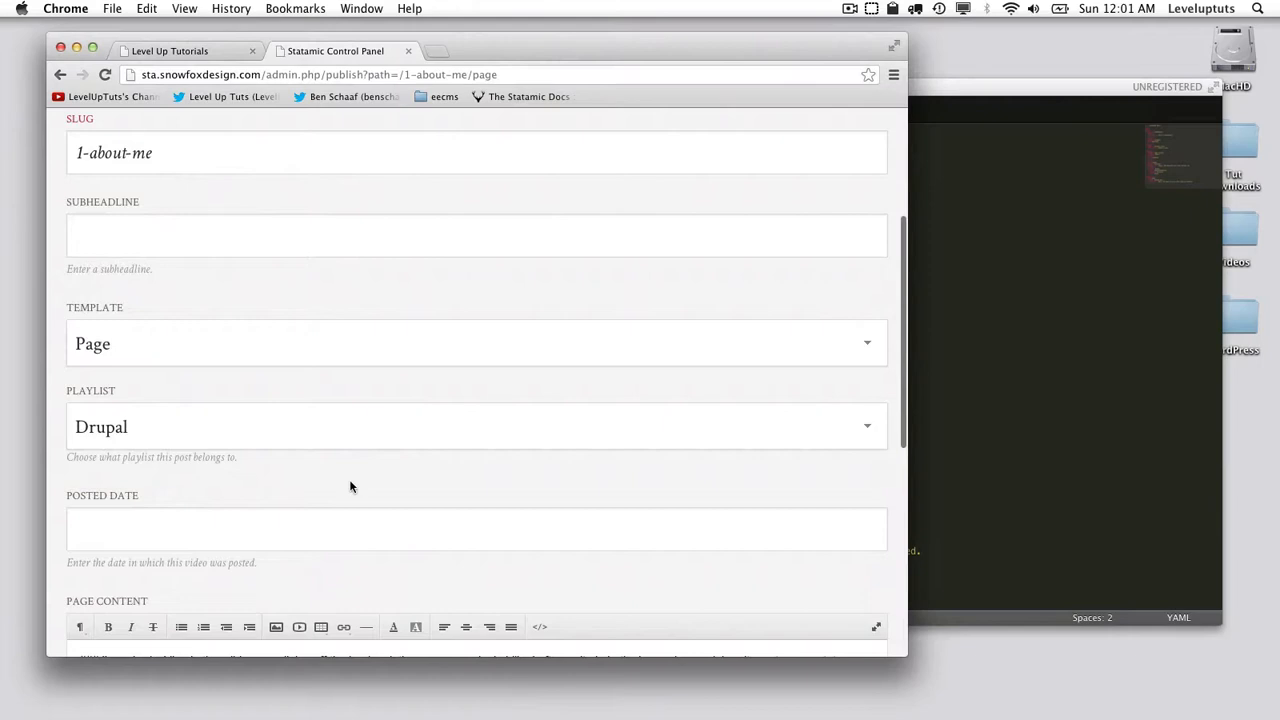
pyautogui.moveTo(504, 482)
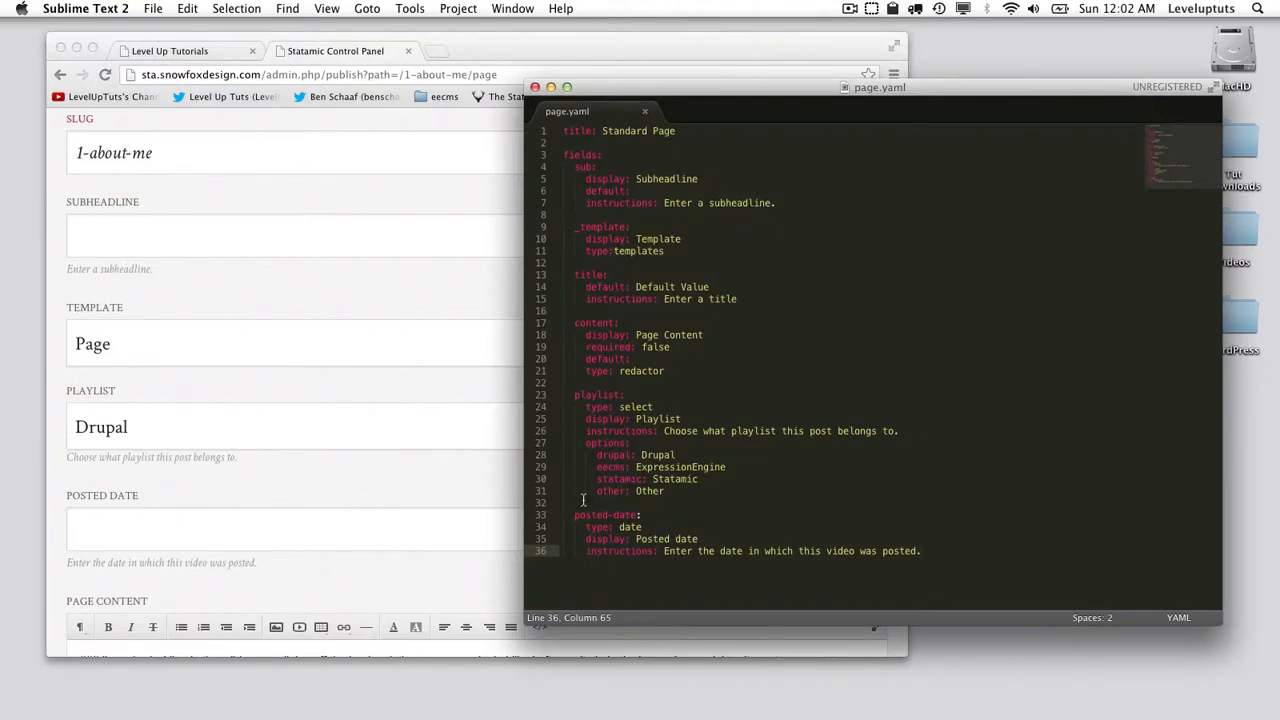
# Add a posted-time field with type: time and a display line below posted-date
pyautogui.press('enter')
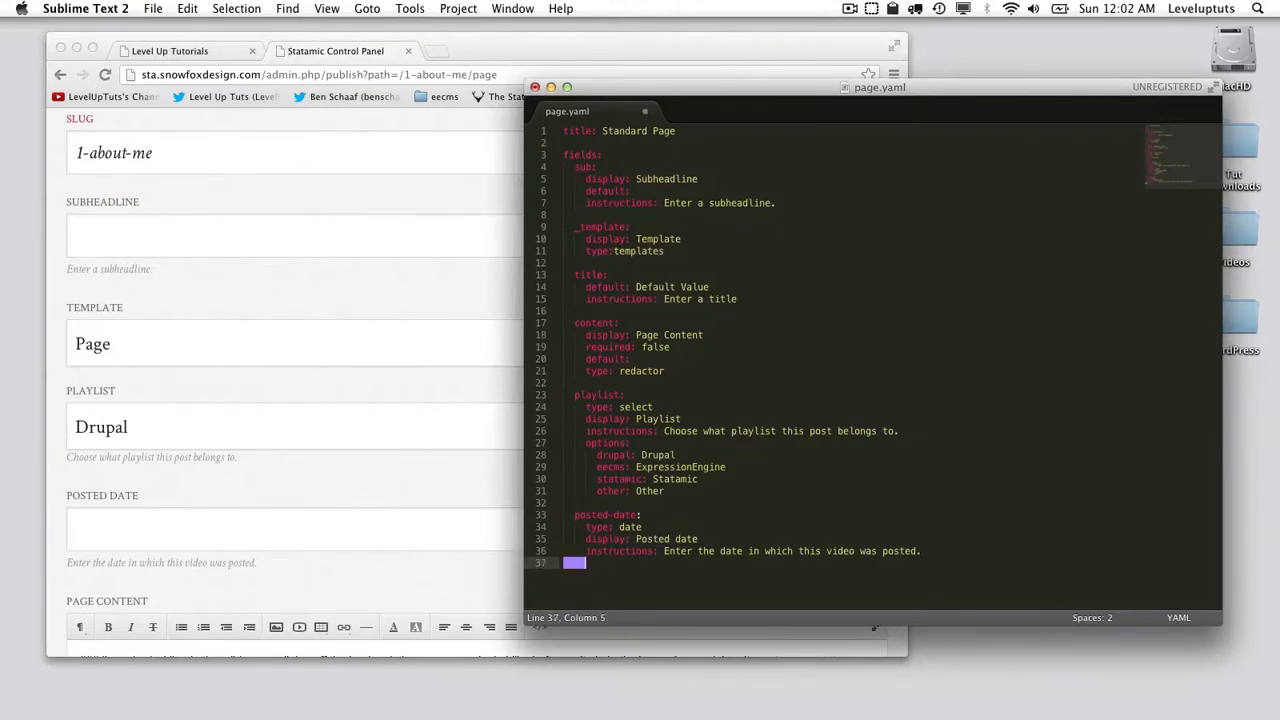
pyautogui.press('Return')
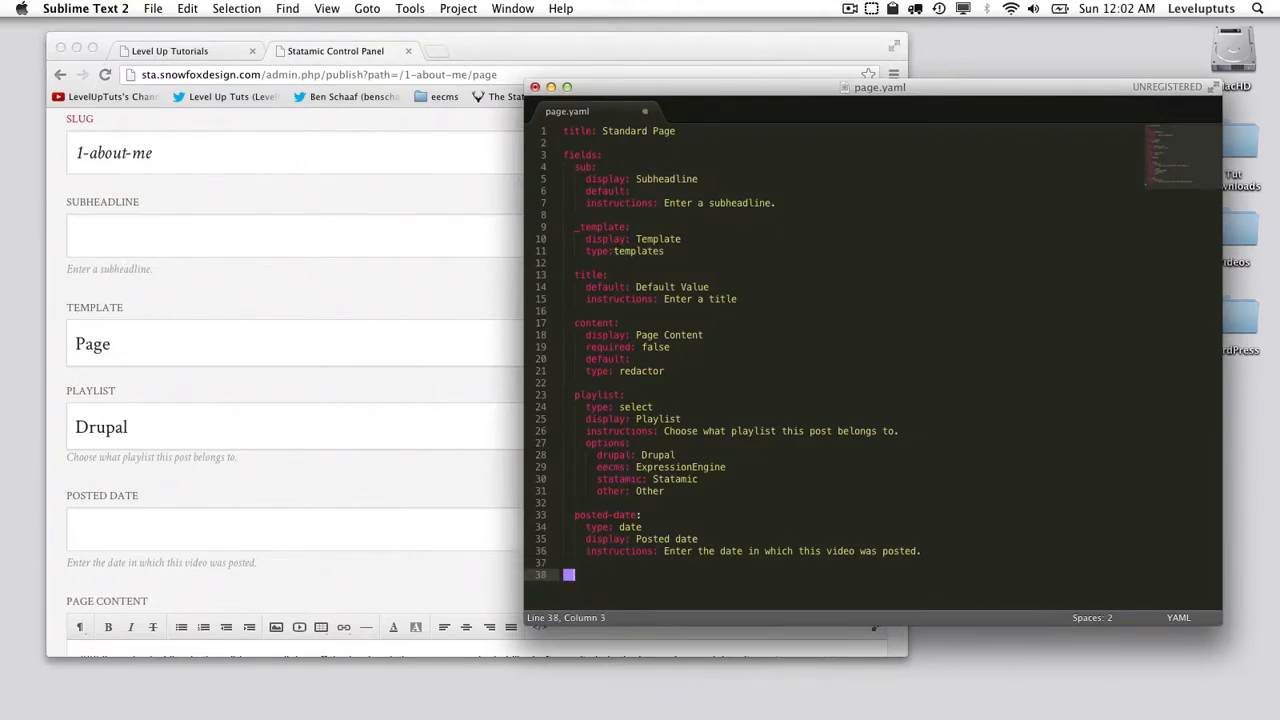
pyautogui.write('posted-tim')
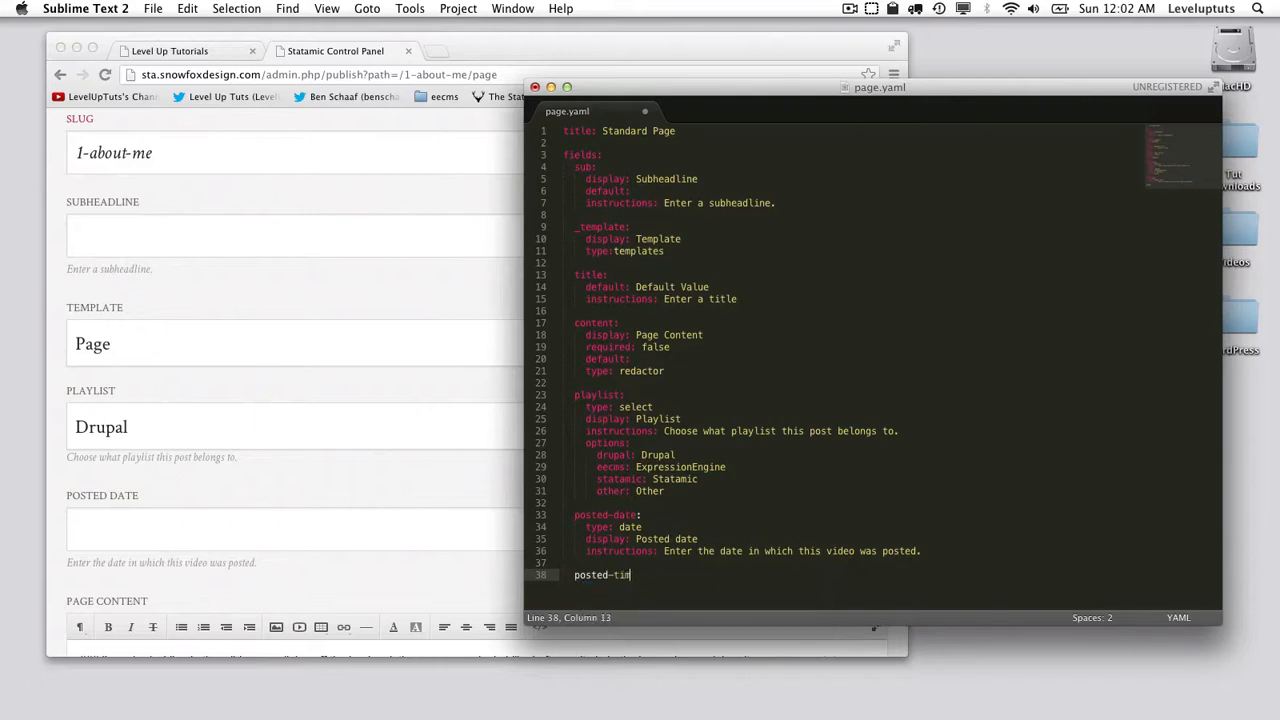
pyautogui.write('e:')
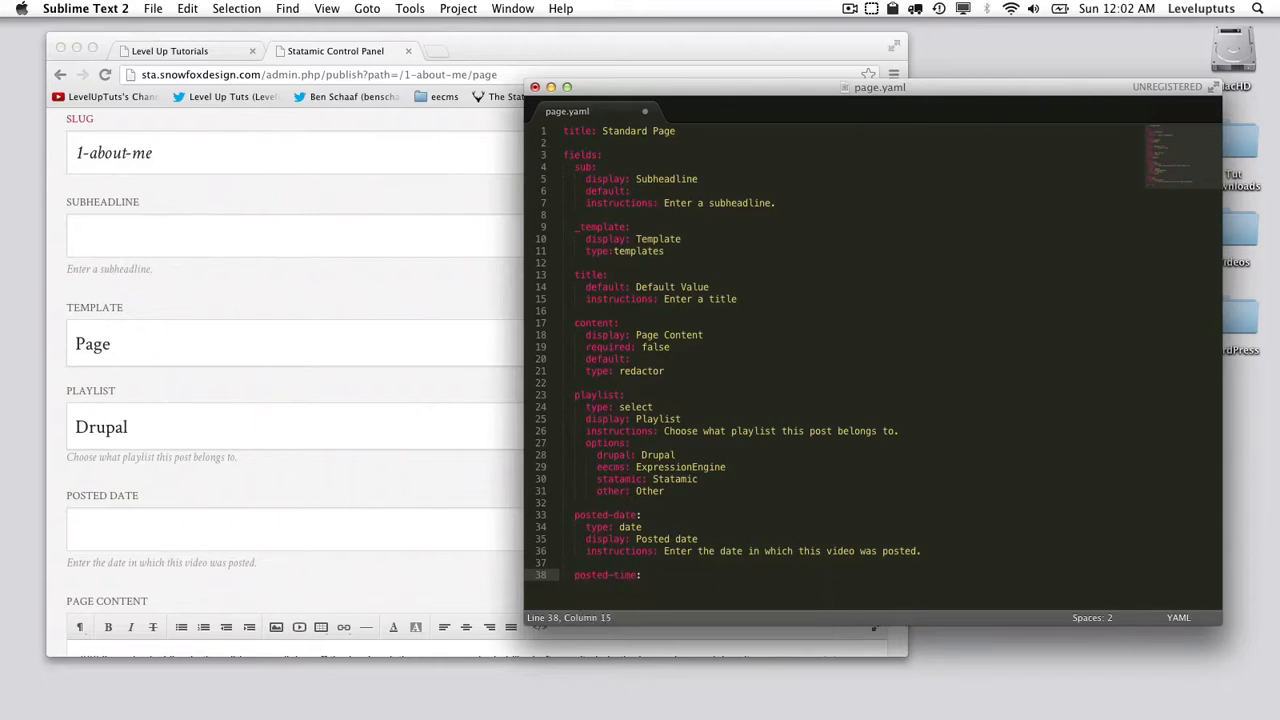
pyautogui.write('type:')
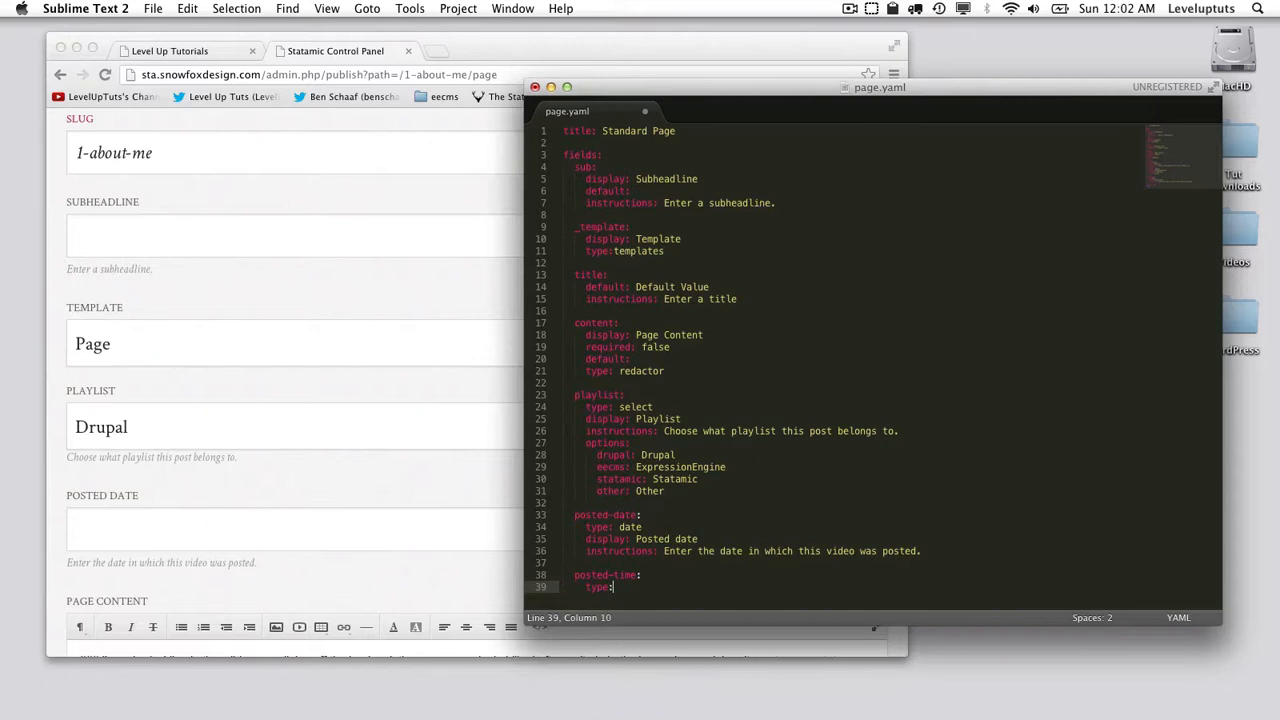
pyautogui.write('posted-tim')
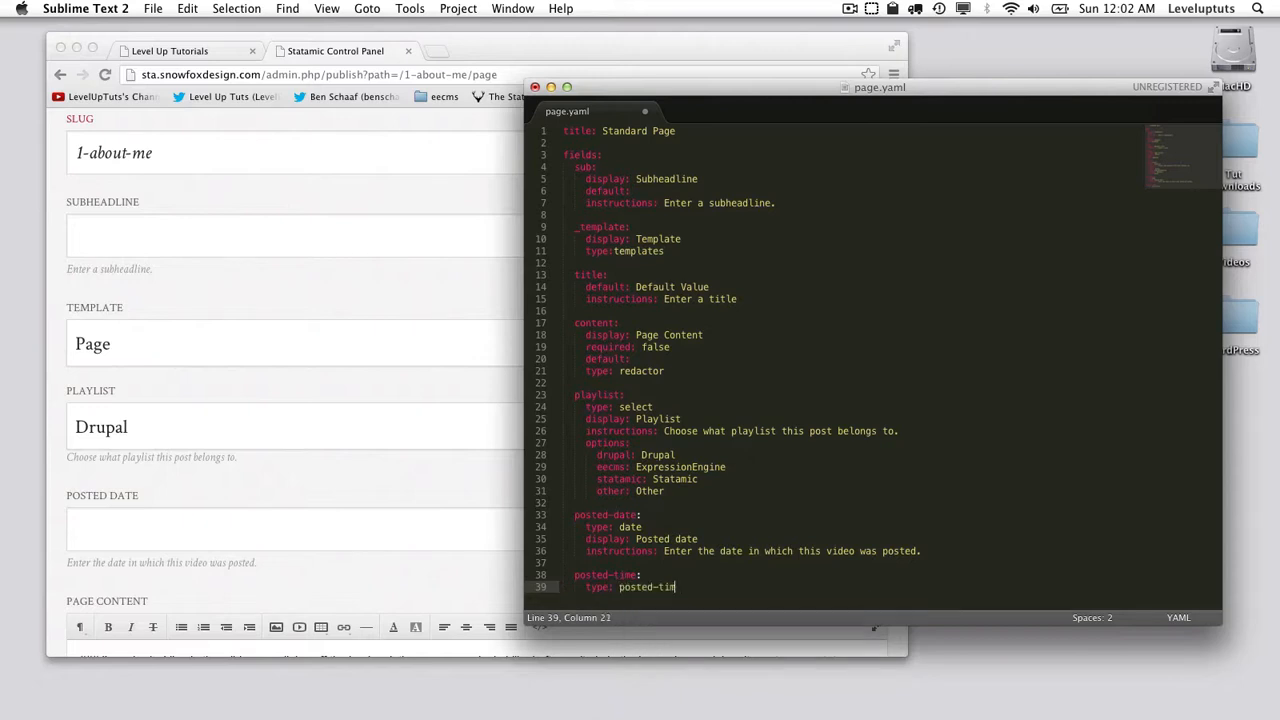
pyautogui.press('backspace')
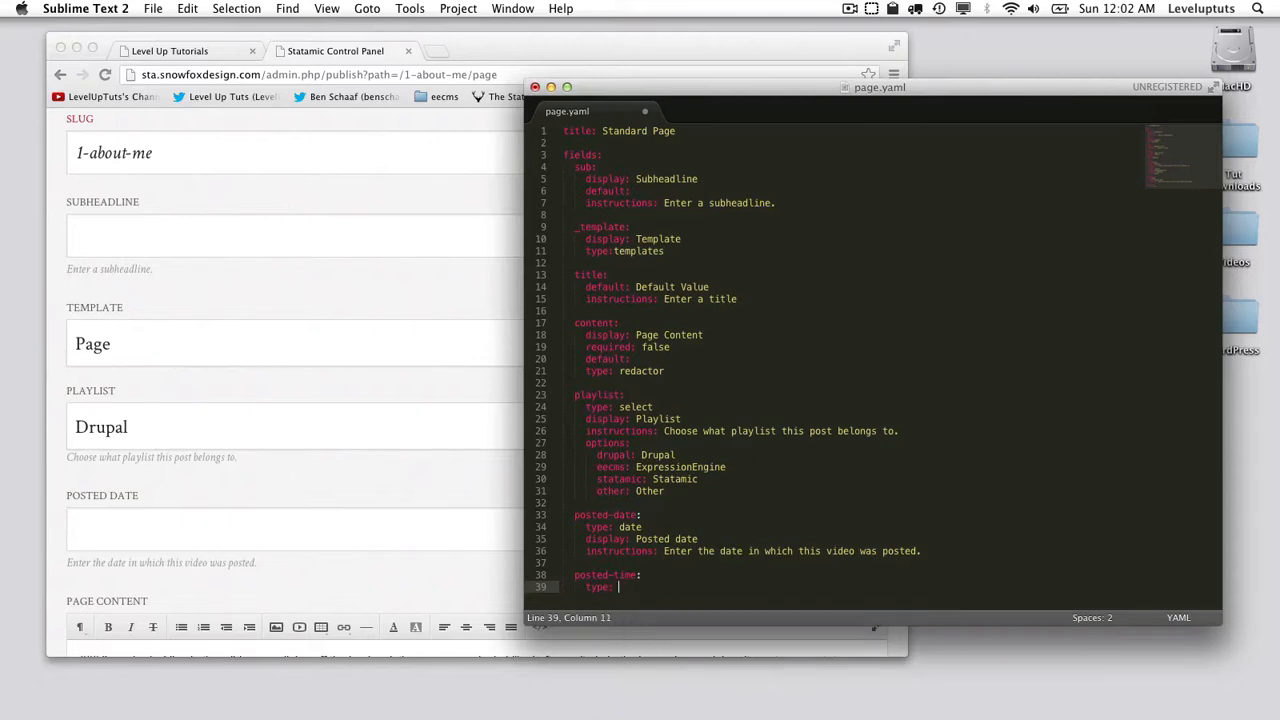
pyautogui.write('time')
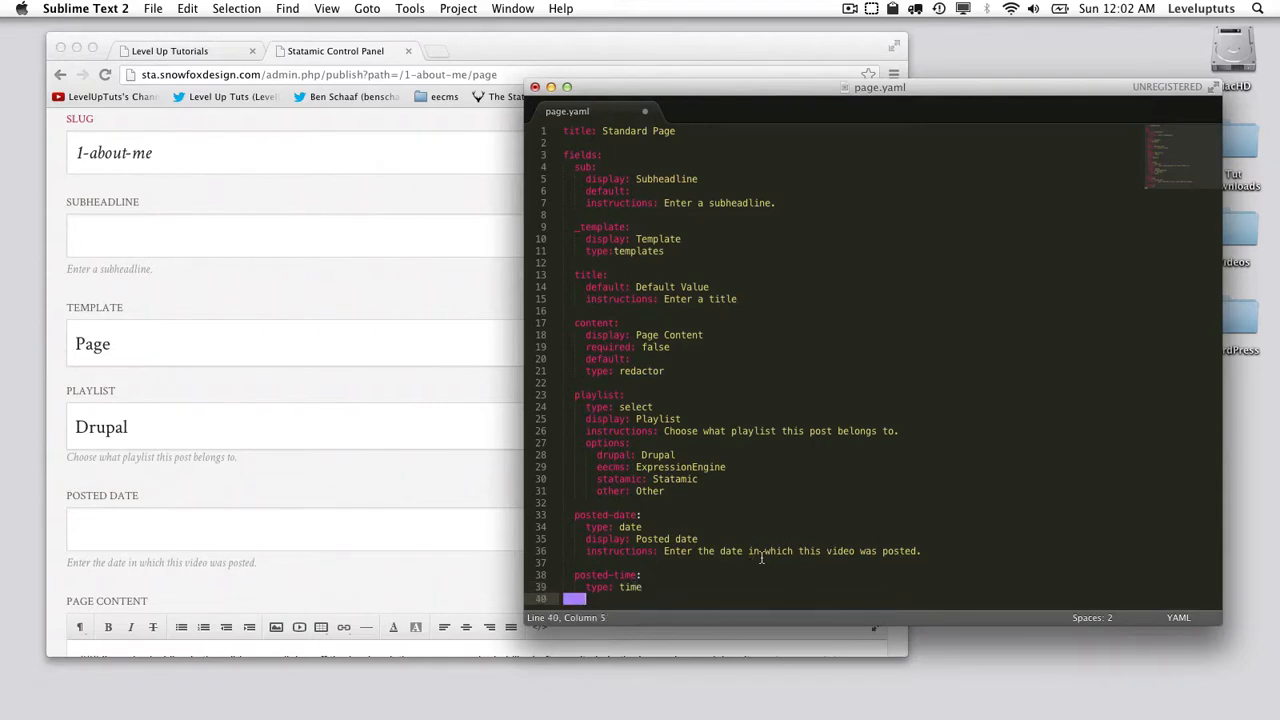
pyautogui.write('display')
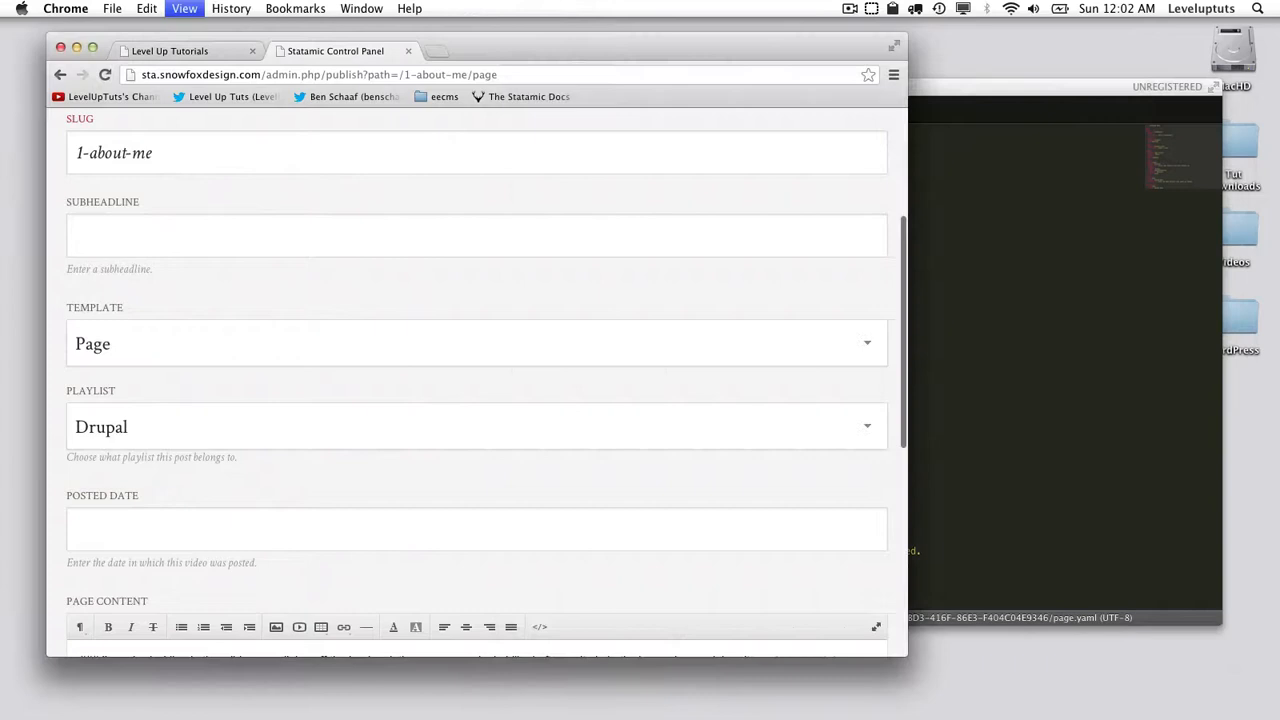
# Set the new Posted Time picker to 01:33 PM by adjusting minutes and AM/PM
pyautogui.scroll(-3)
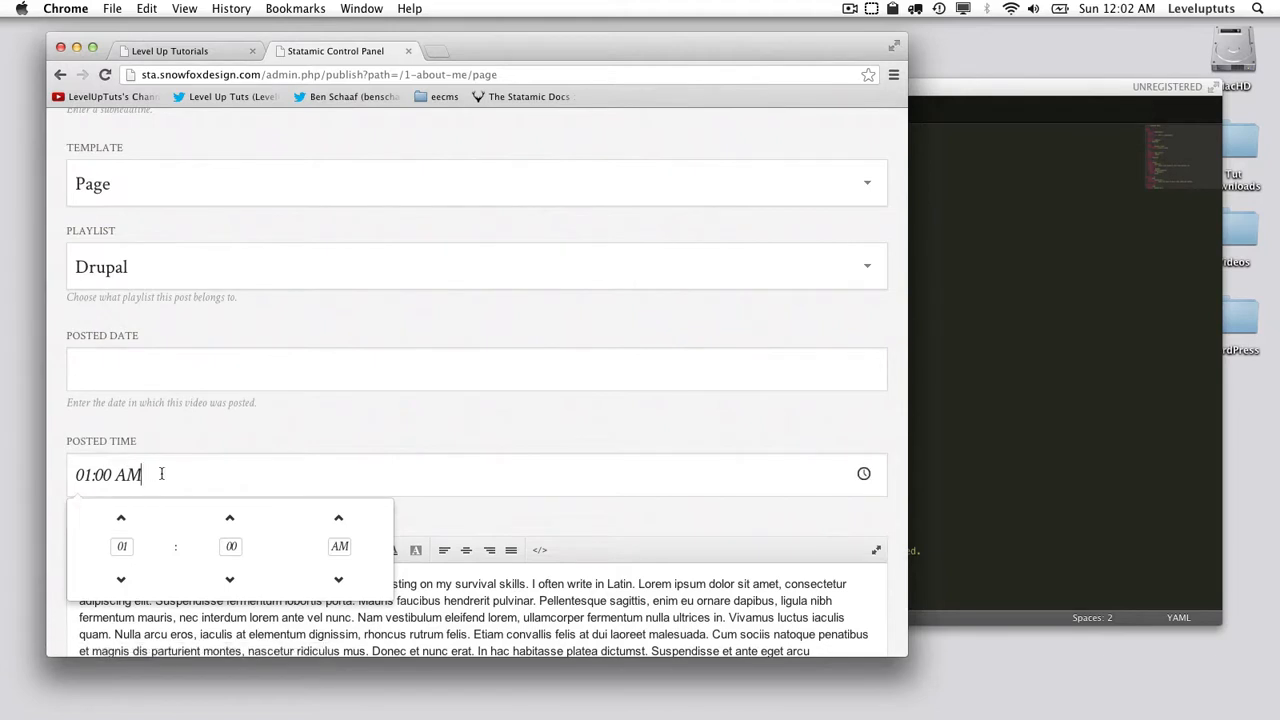
pyautogui.click(228, 518)
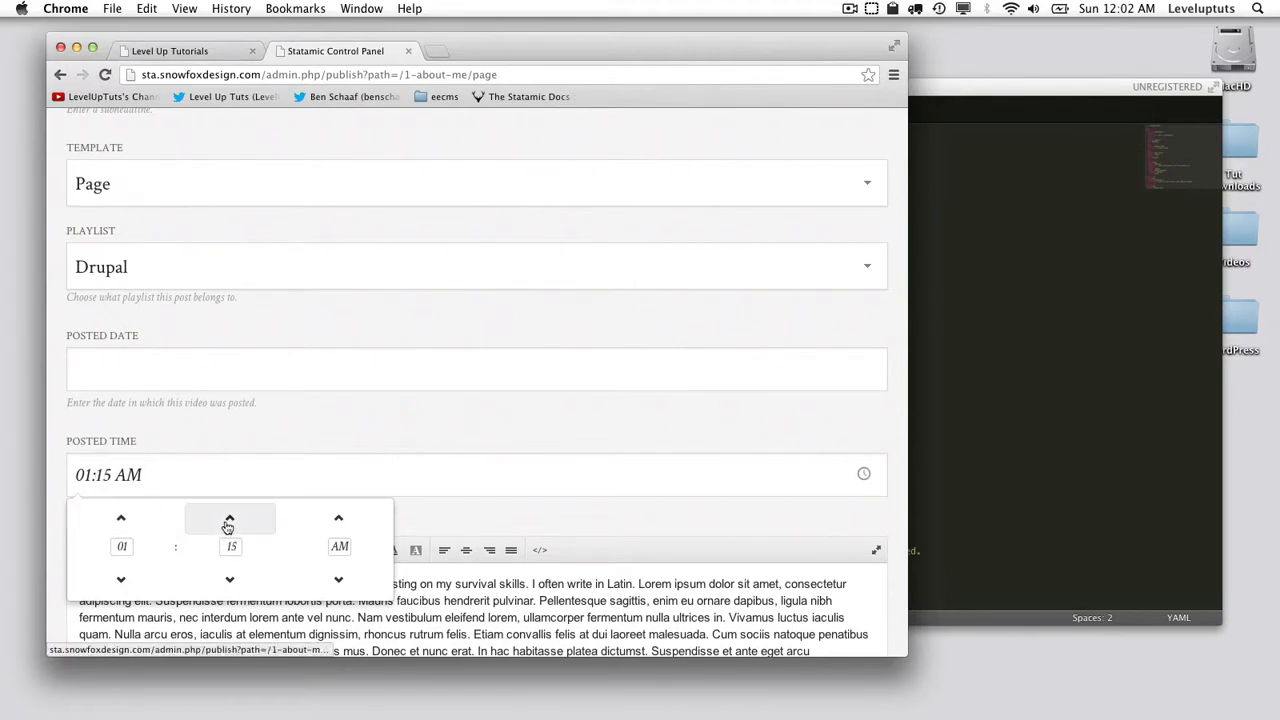
pyautogui.click(228, 518)
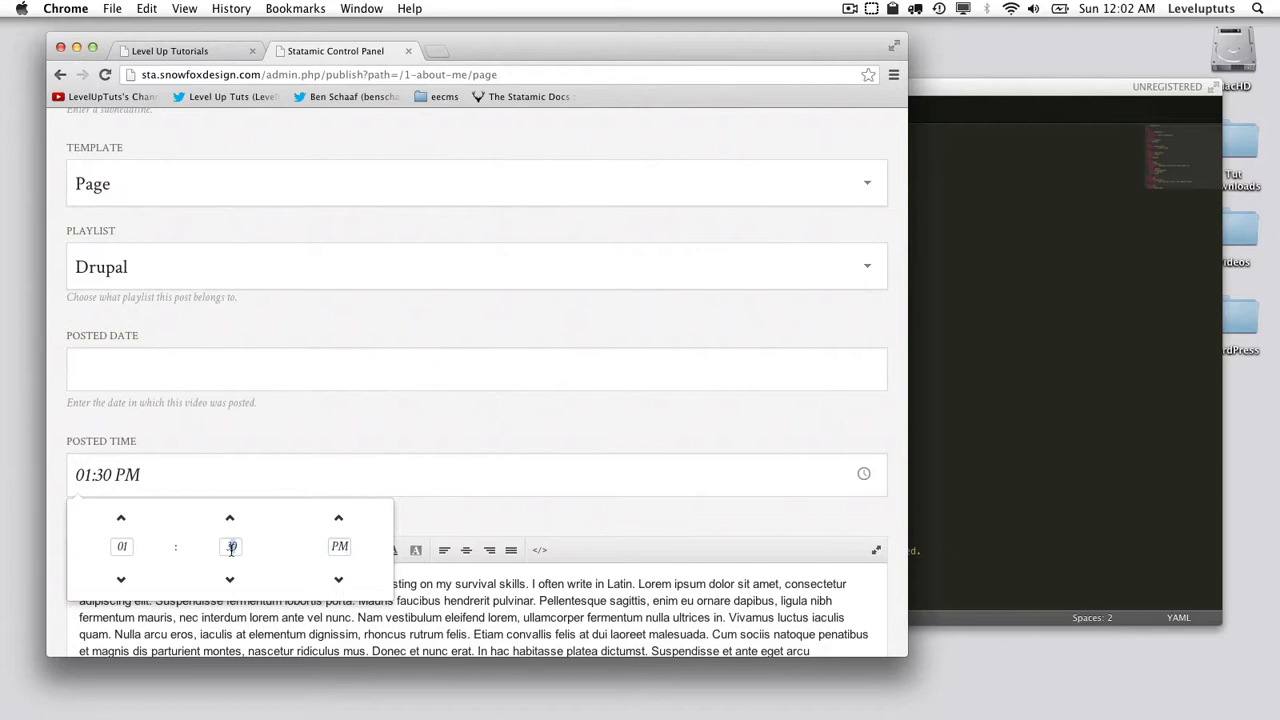
pyautogui.click(228, 516)
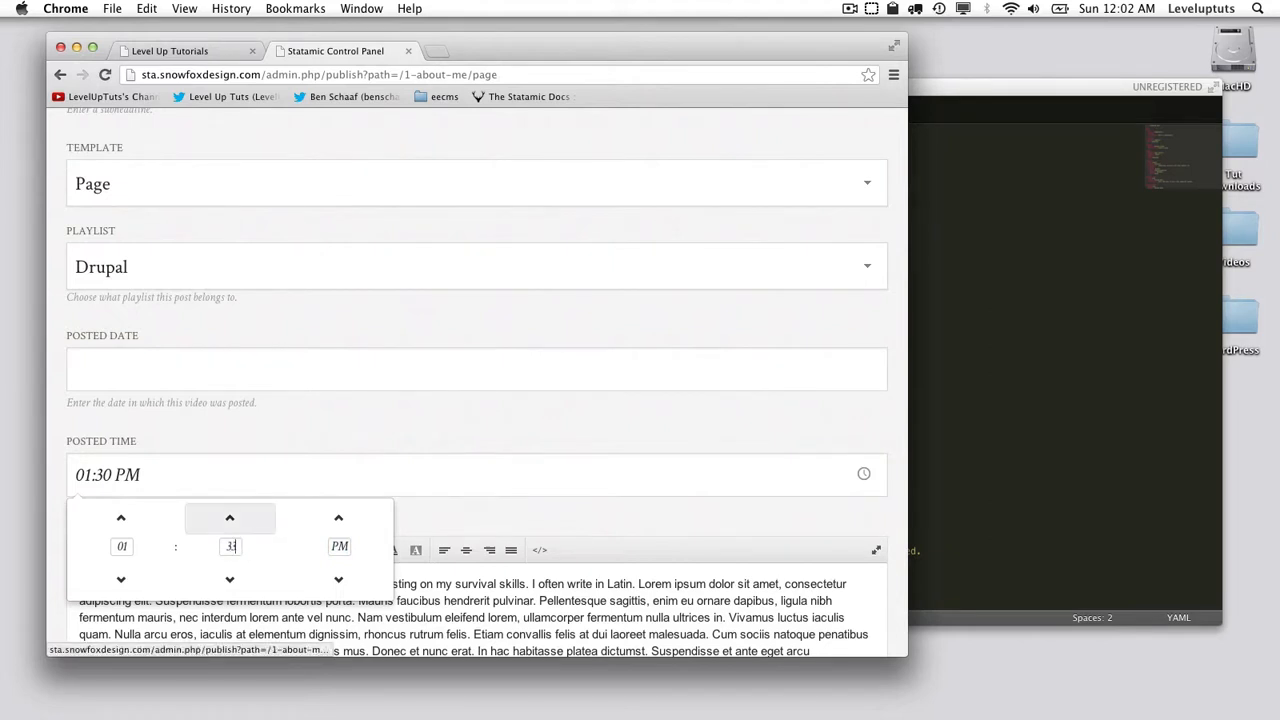
pyautogui.click(228, 516)
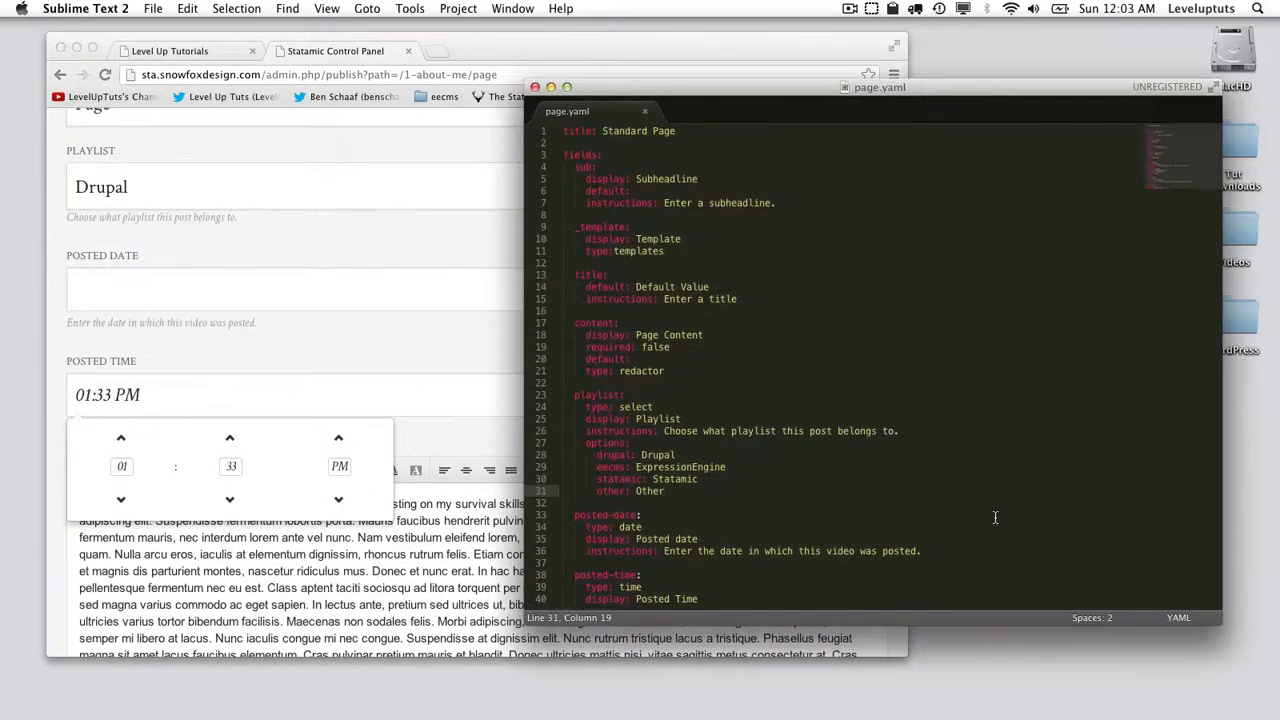
pyautogui.click(662, 492)
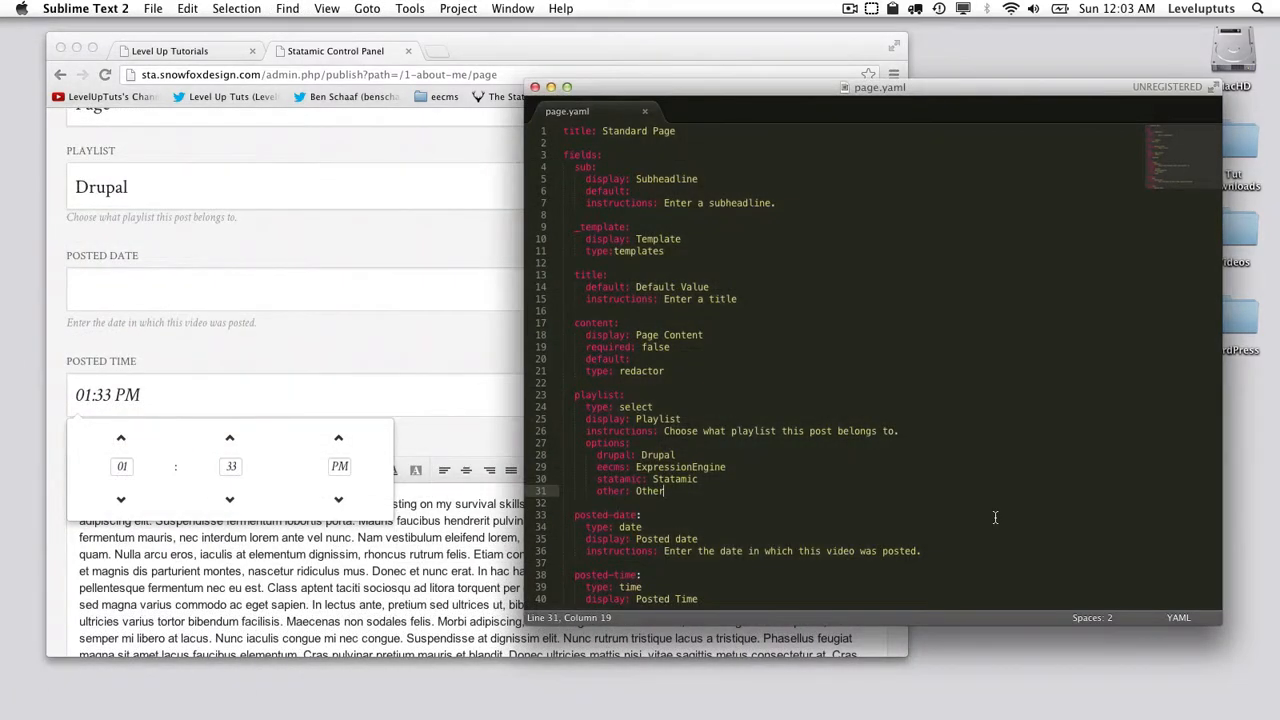